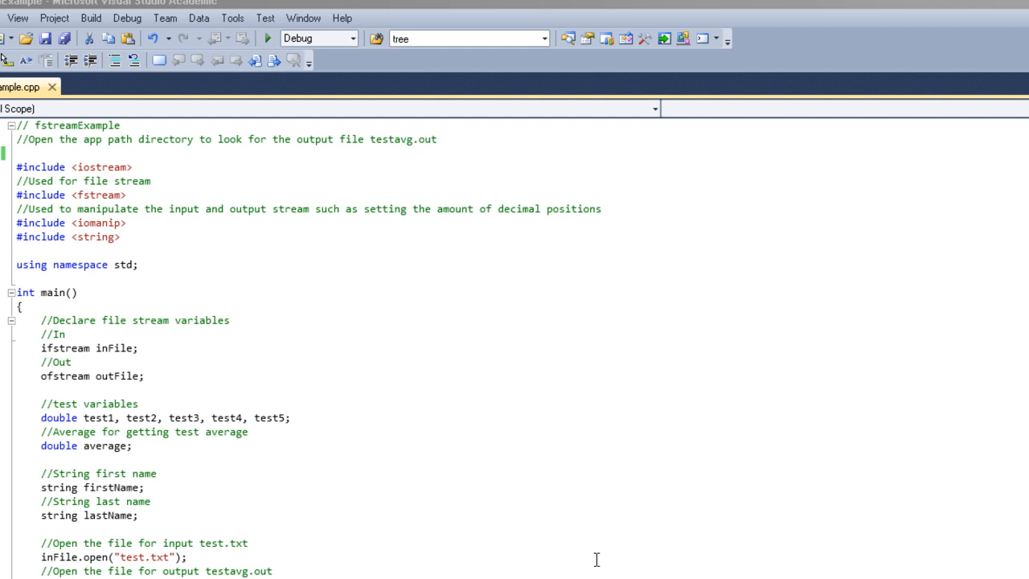
{"action": "mouse_move", "coordinate": [602, 486]}
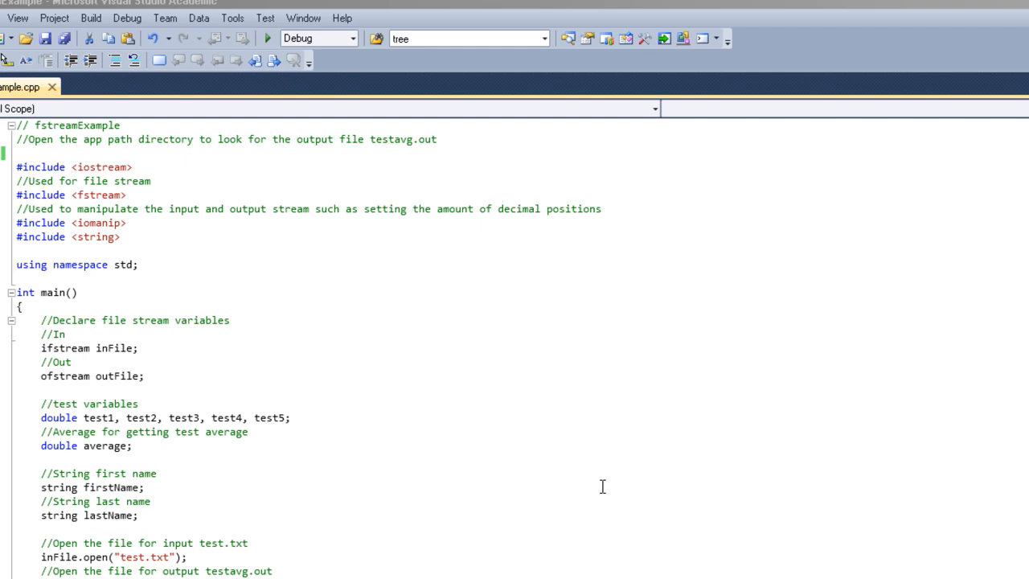
{"action": "mouse_move", "coordinate": [598, 475]}
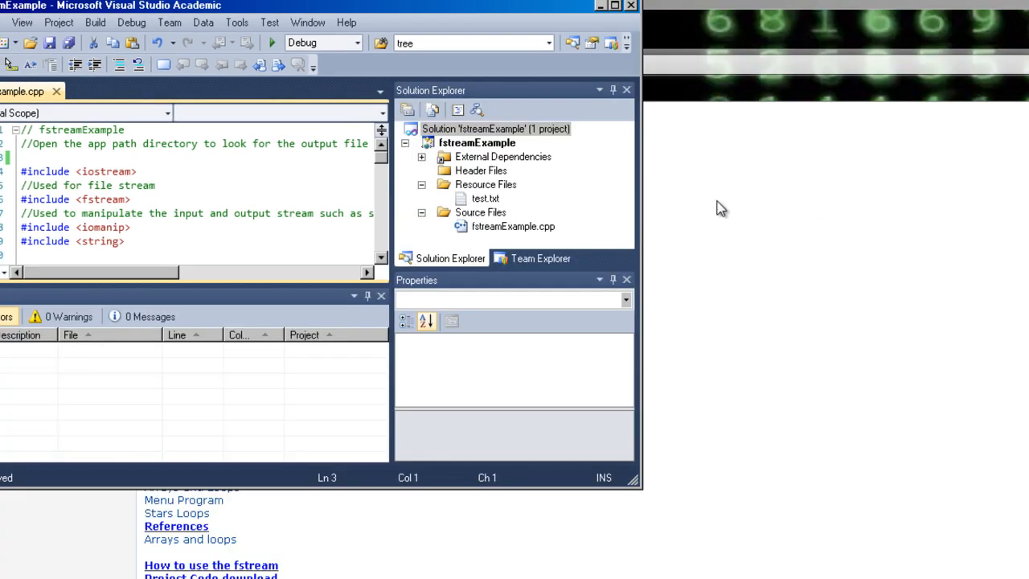
Browse the Add New Item templates for the project, then cancel without adding anything
{"action": "left_click", "coordinate": [486, 198]}
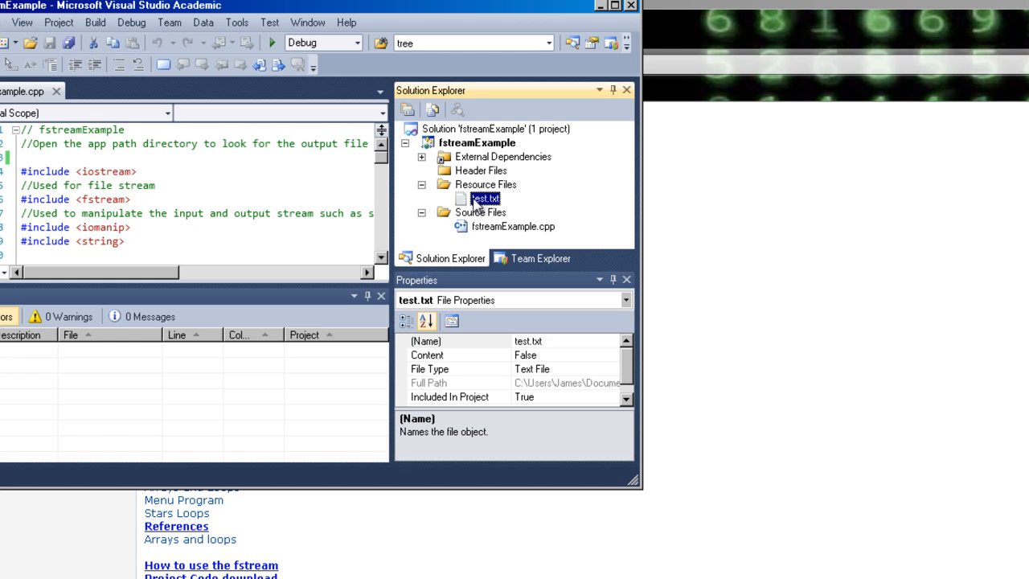
{"action": "left_click", "coordinate": [486, 184]}
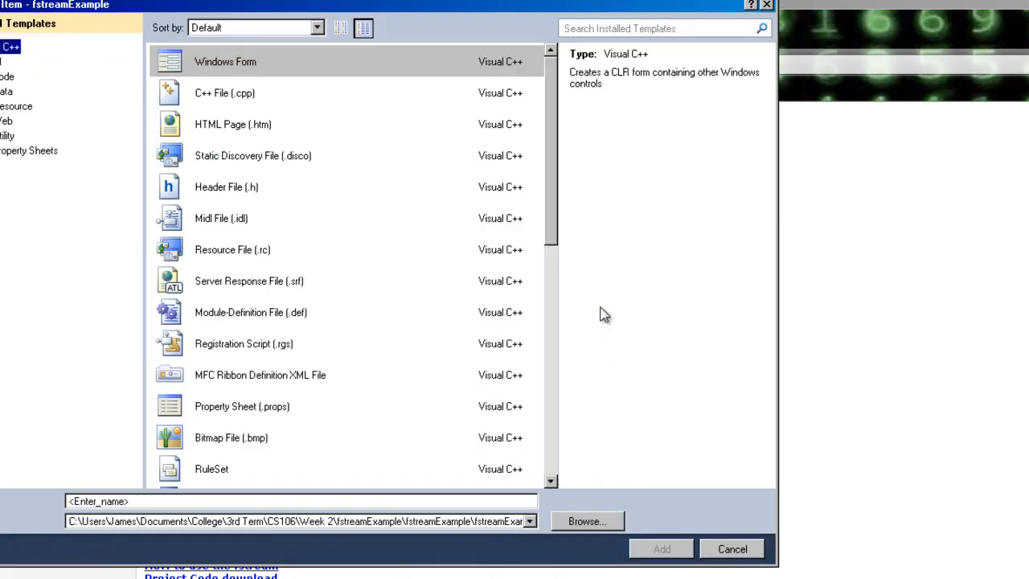
{"action": "scroll", "scroll_direction": "down", "scroll_amount": 3}
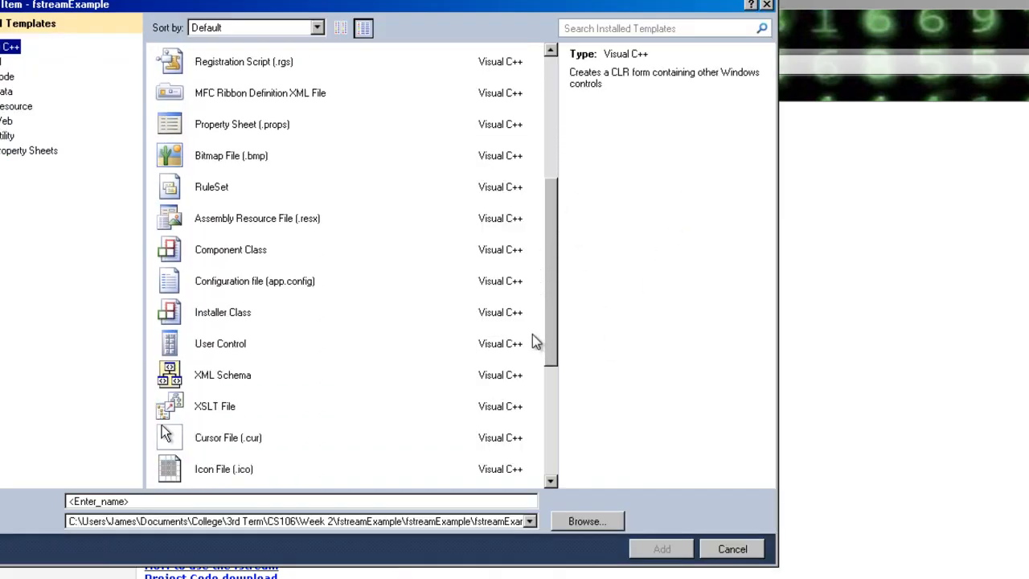
{"action": "scroll", "scroll_direction": "down", "scroll_amount": 3}
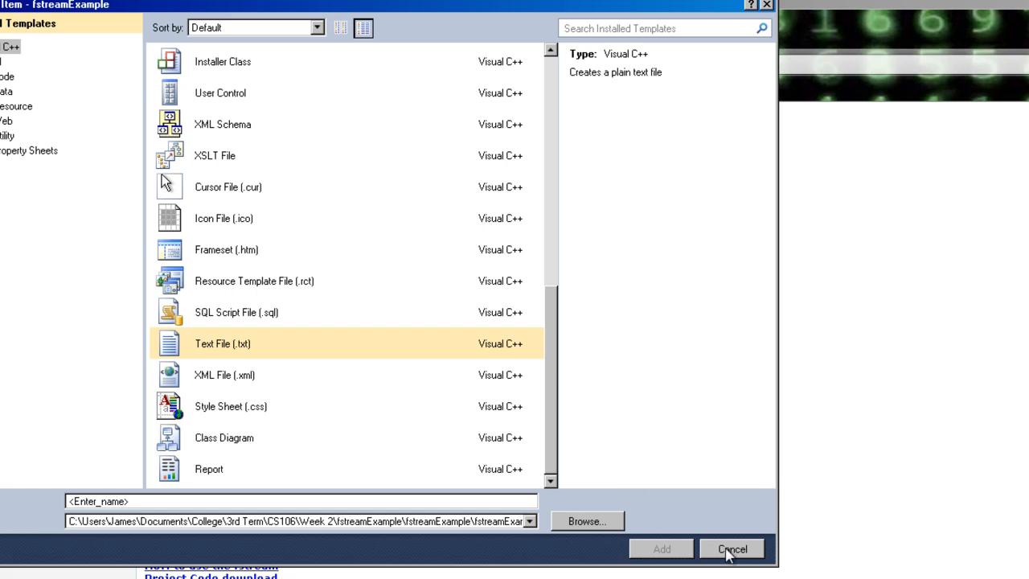
{"action": "left_click", "coordinate": [729, 548]}
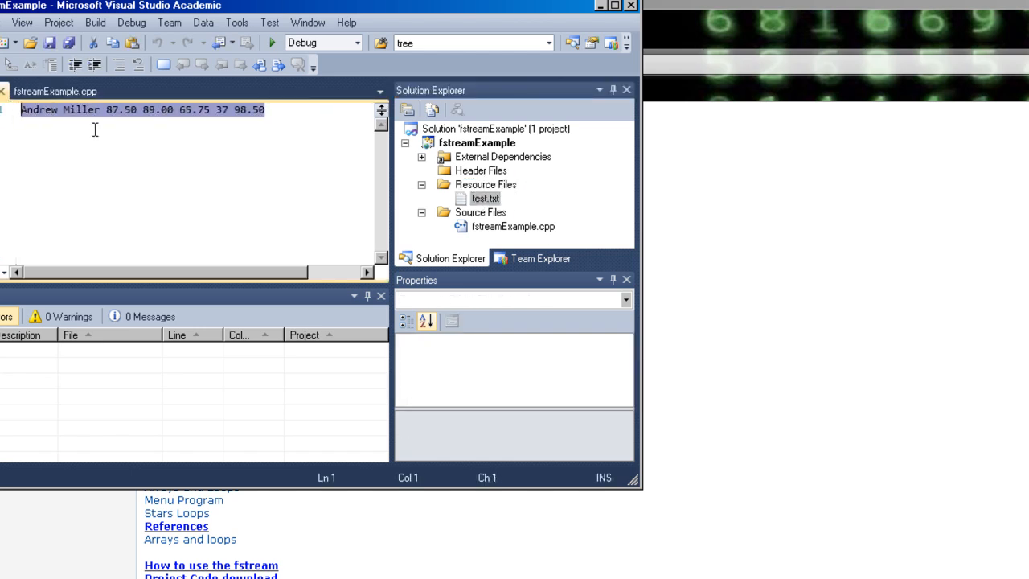
Change the fourth score in test.txt to 37 and maximize the Visual Studio window
{"action": "left_click", "coordinate": [102, 109]}
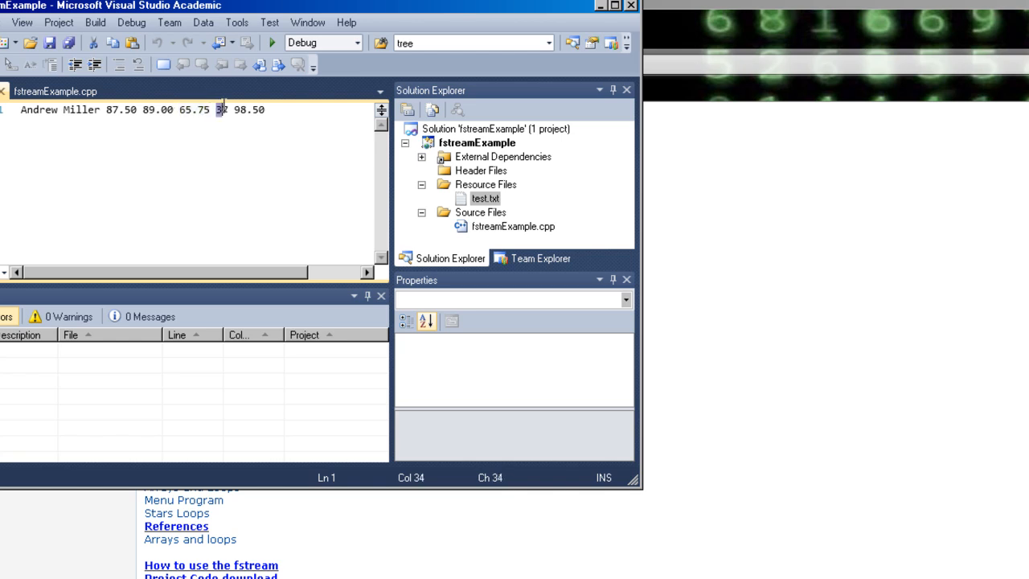
{"action": "type", "text": "37"}
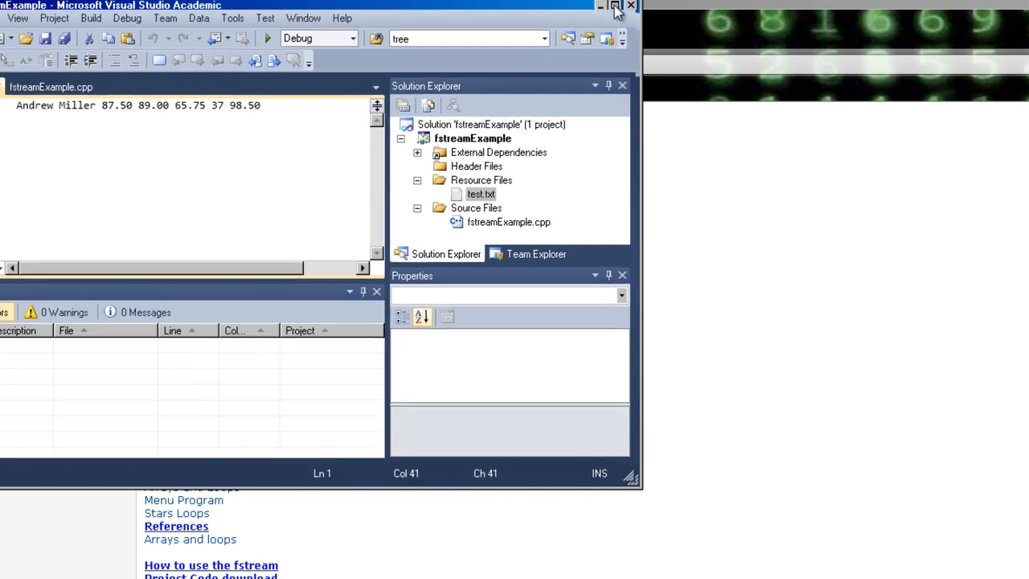
{"action": "left_click", "coordinate": [617, 6]}
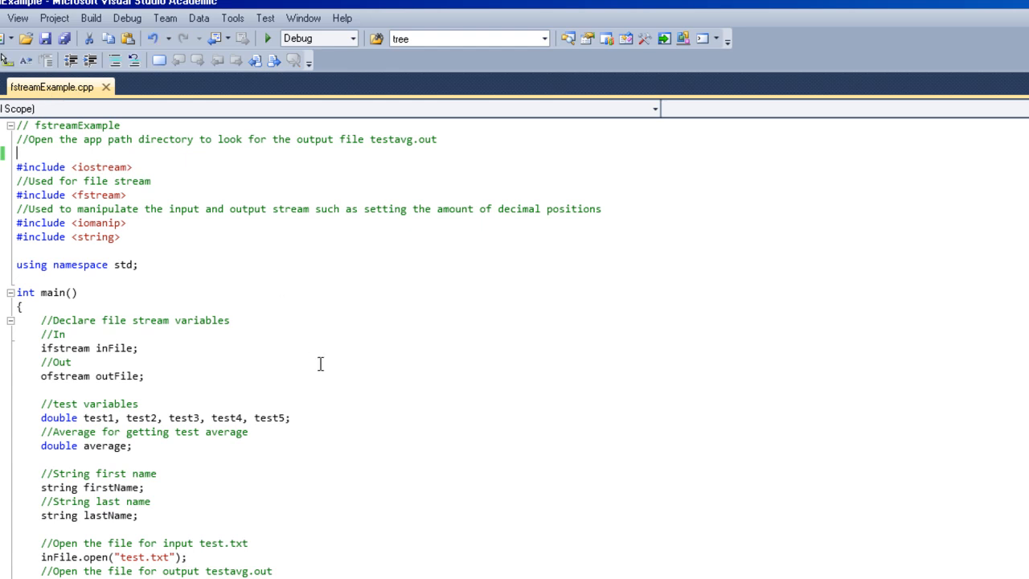
{"action": "scroll", "scroll_direction": "down", "scroll_amount": 3}
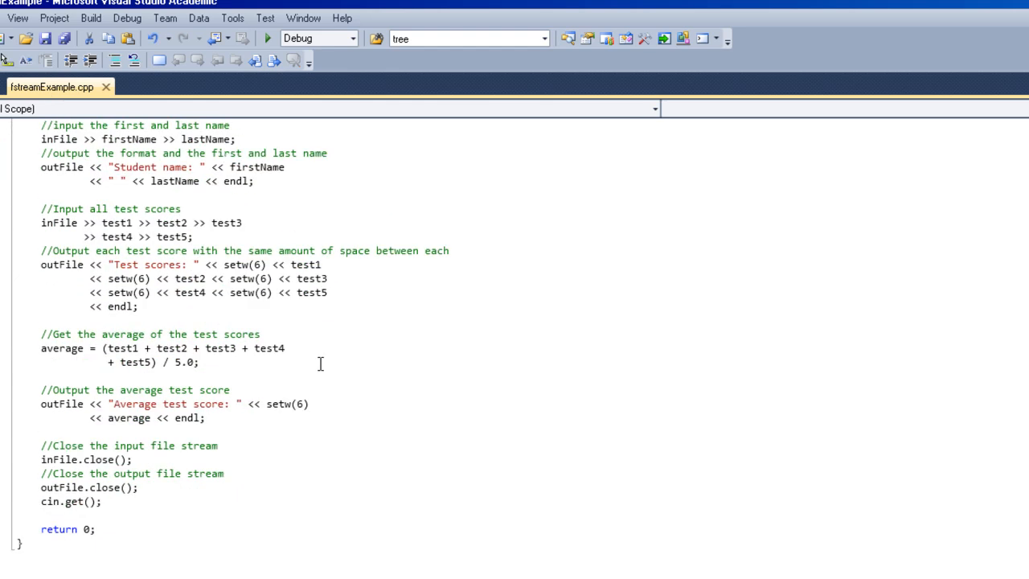
{"action": "scroll", "scroll_direction": "down", "scroll_amount": 3}
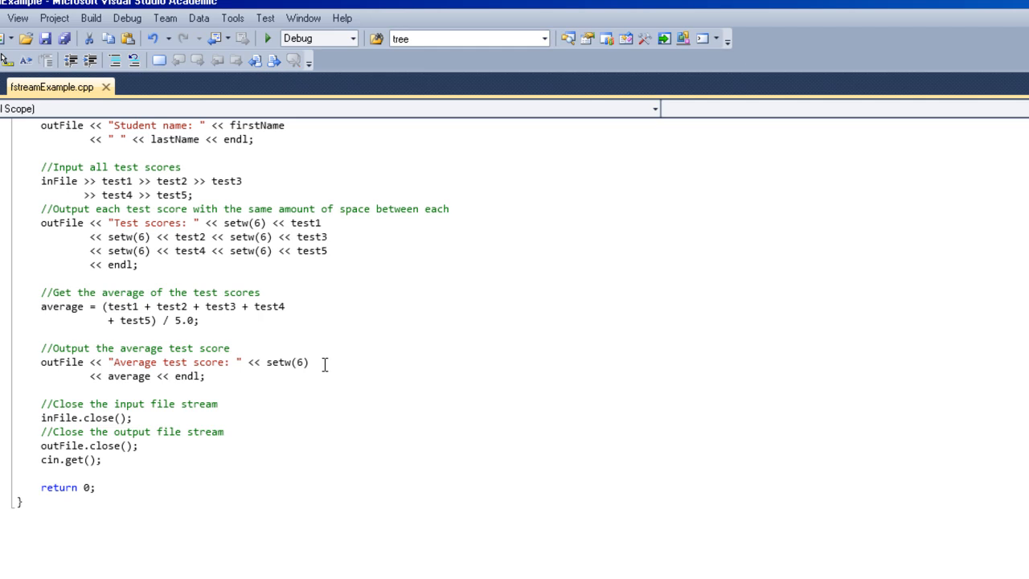
{"action": "scroll", "scroll_direction": "up", "scroll_amount": 3}
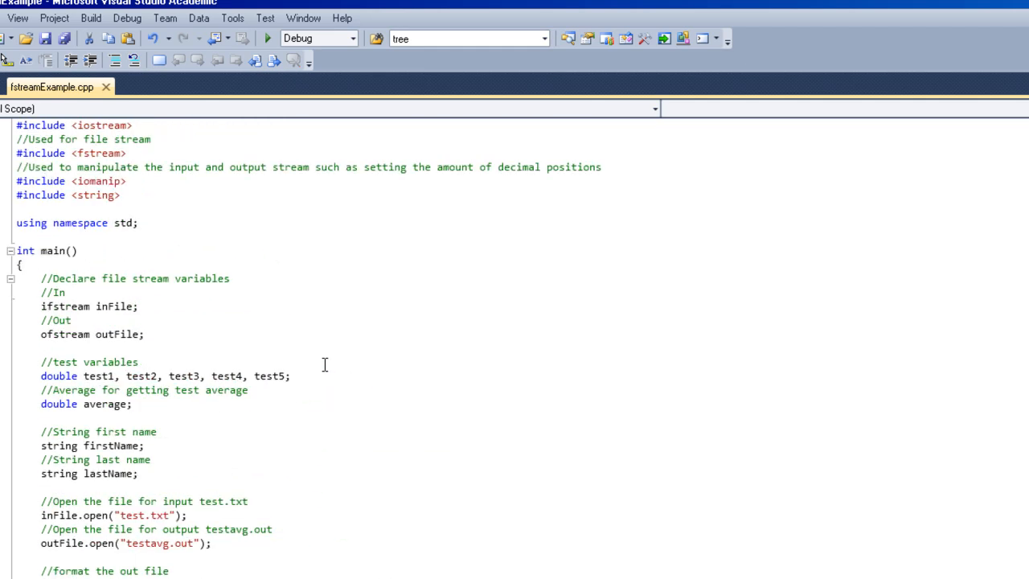
{"action": "scroll", "scroll_direction": "up", "scroll_amount": 3}
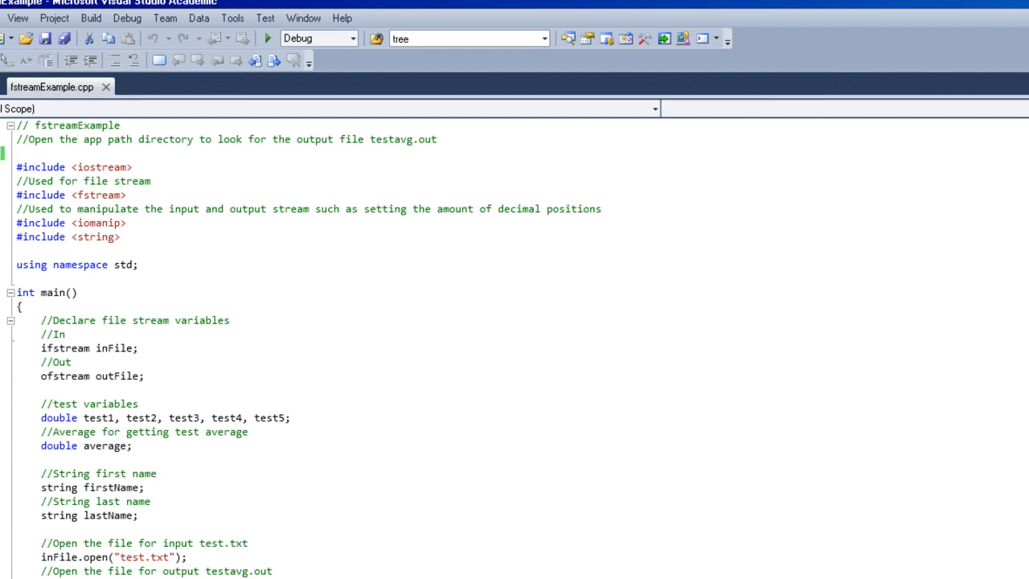
{"action": "mouse_move", "coordinate": [626, 366]}
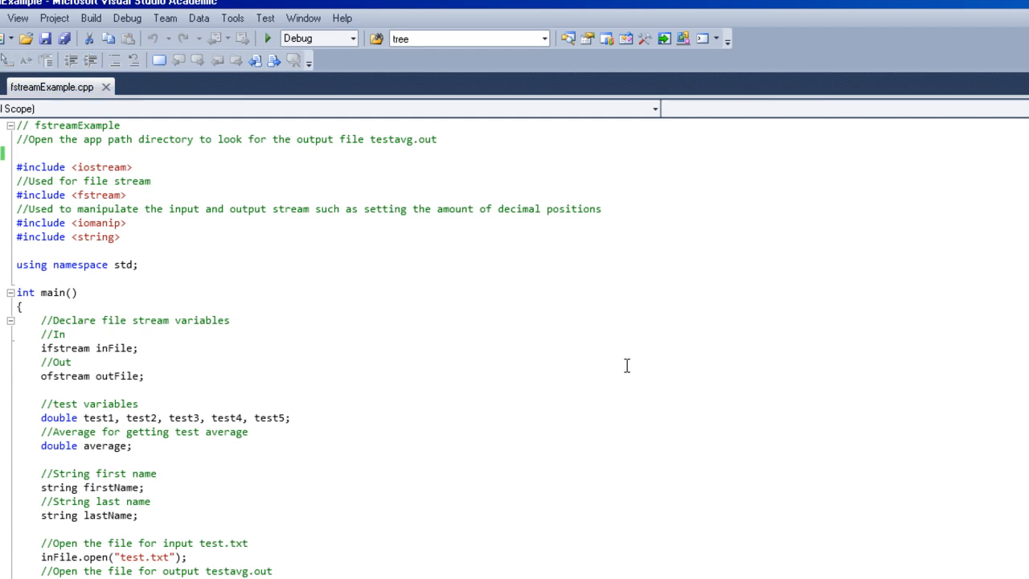
{"action": "mouse_move", "coordinate": [550, 464]}
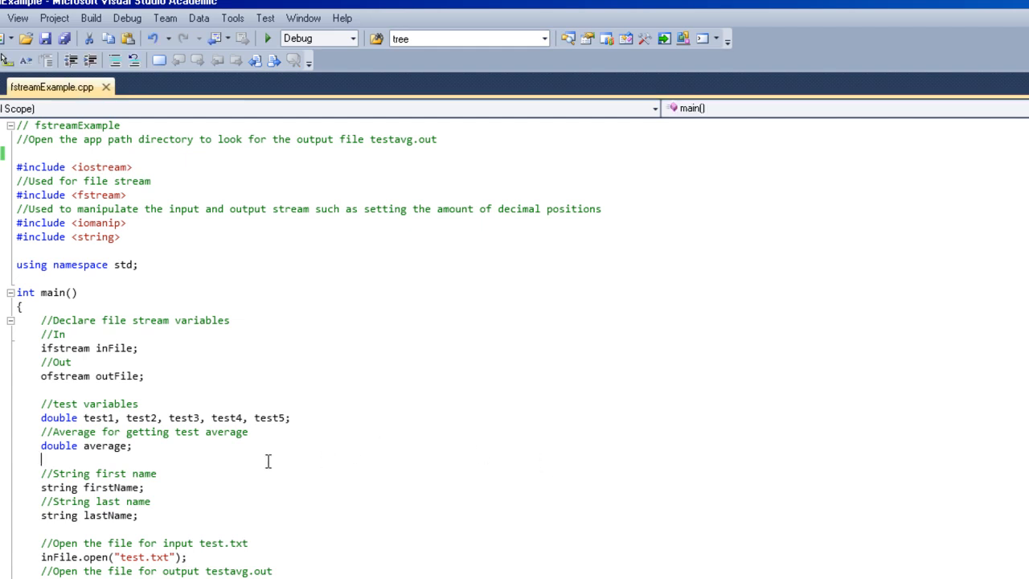
{"action": "mouse_move", "coordinate": [333, 446]}
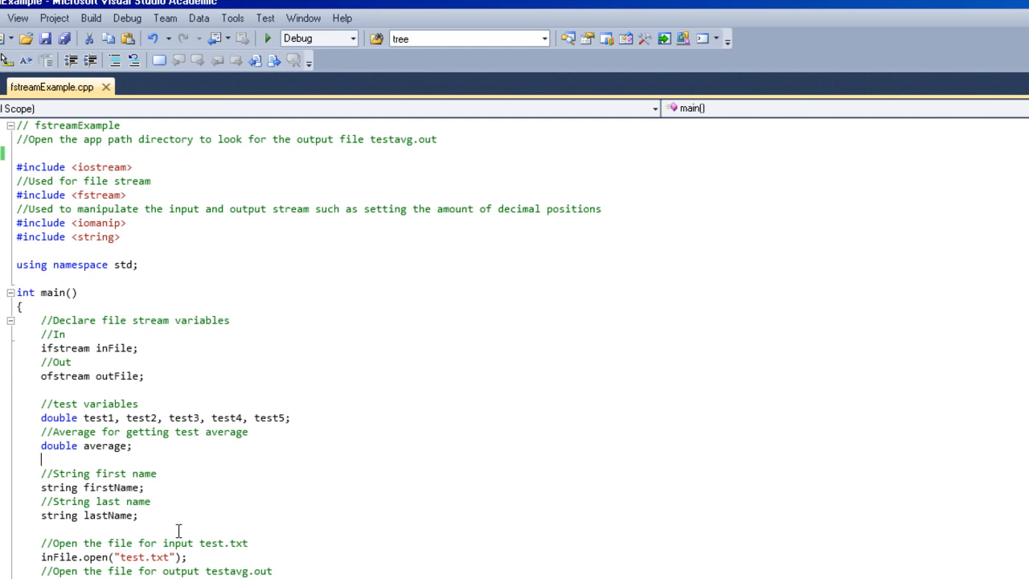
{"action": "scroll", "scroll_direction": "down", "scroll_amount": 3}
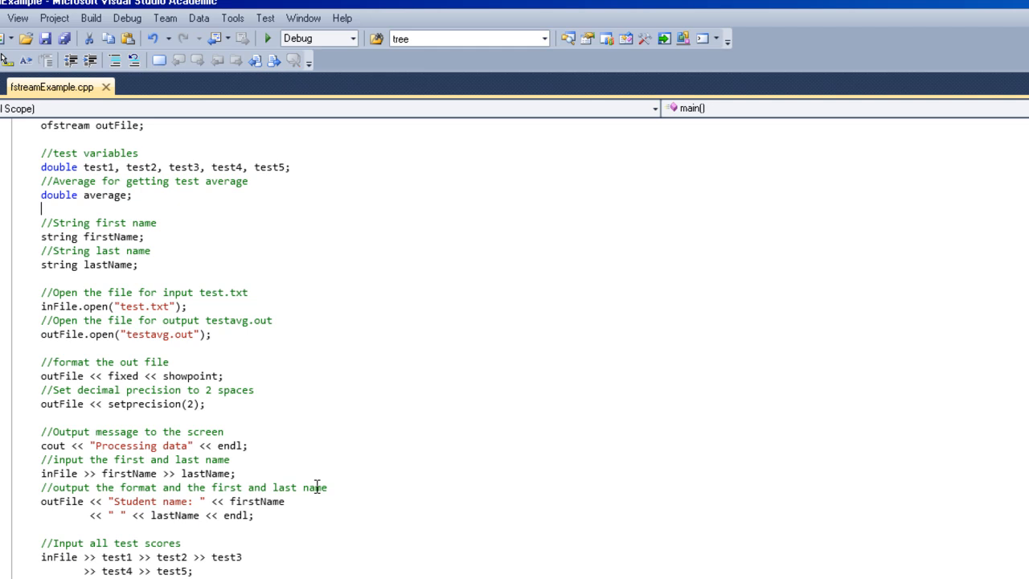
{"action": "scroll", "scroll_direction": "down", "scroll_amount": 3}
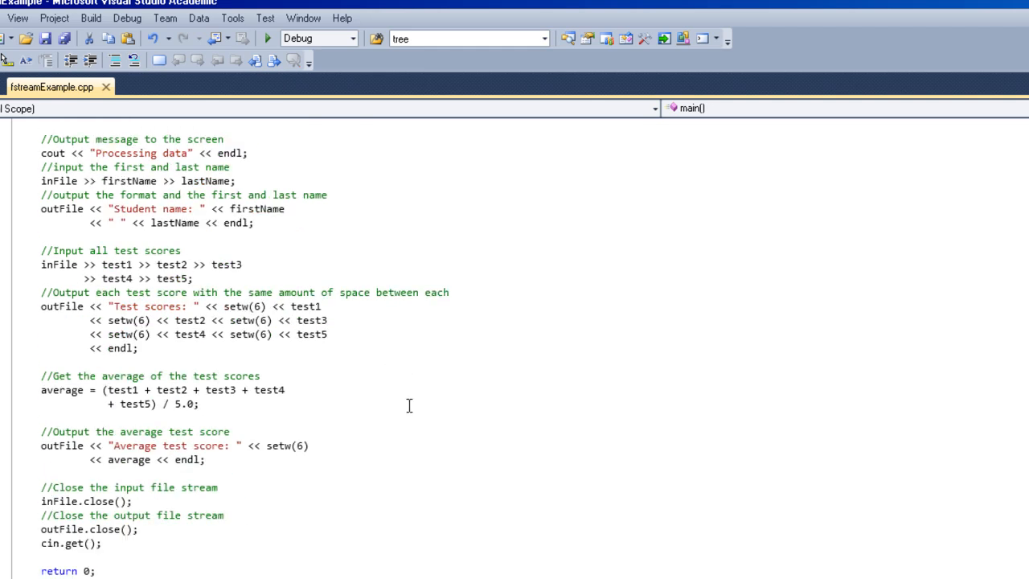
{"action": "scroll", "scroll_direction": "up", "scroll_amount": 3}
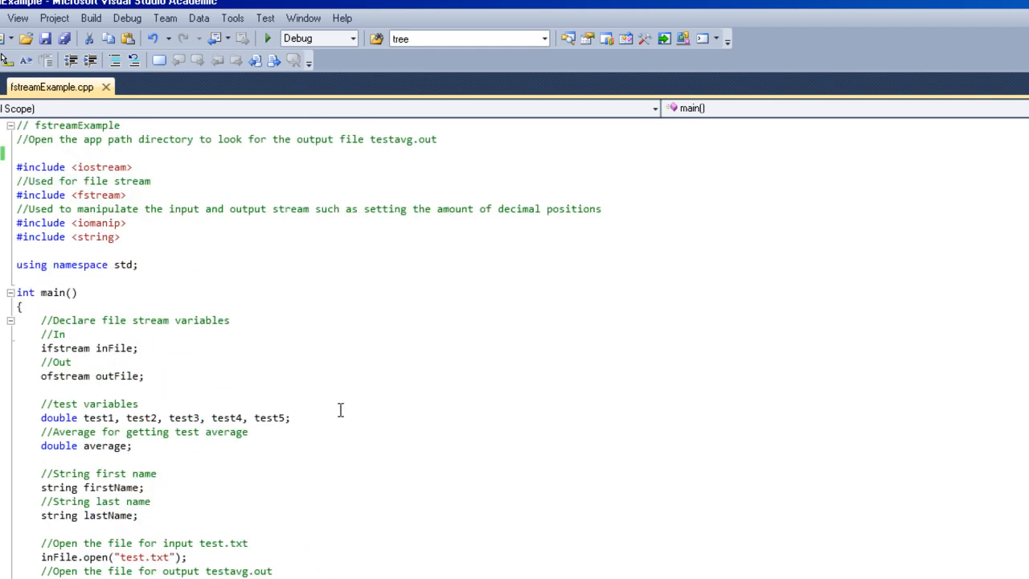
{"action": "double_click", "coordinate": [64, 349]}
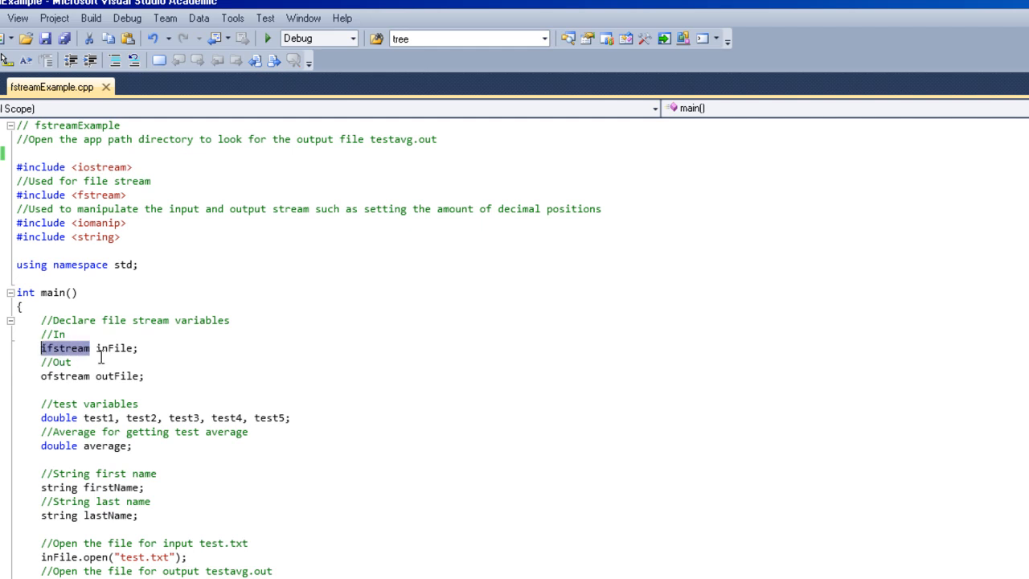
{"action": "left_click", "coordinate": [86, 348]}
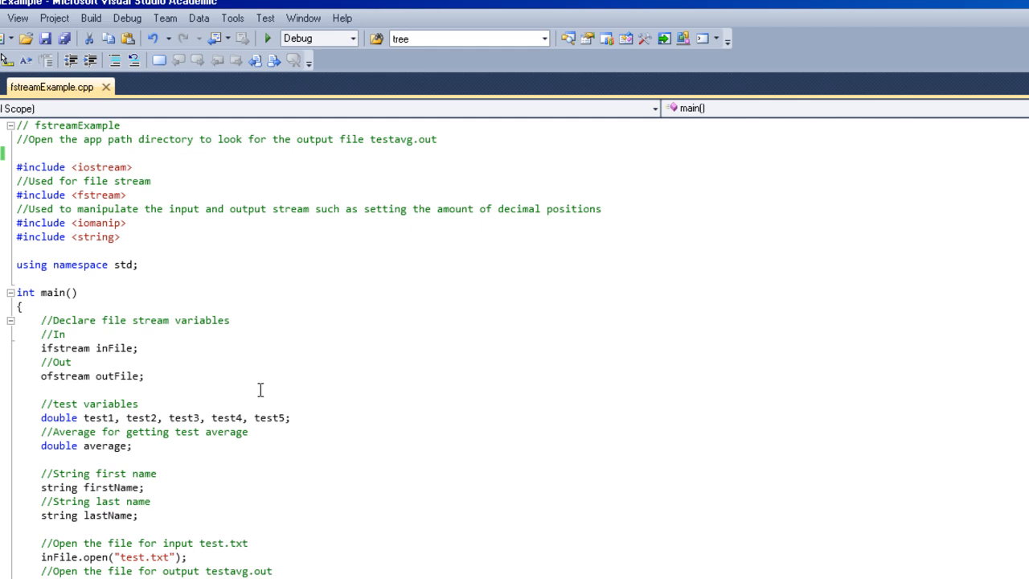
{"action": "double_click", "coordinate": [124, 347]}
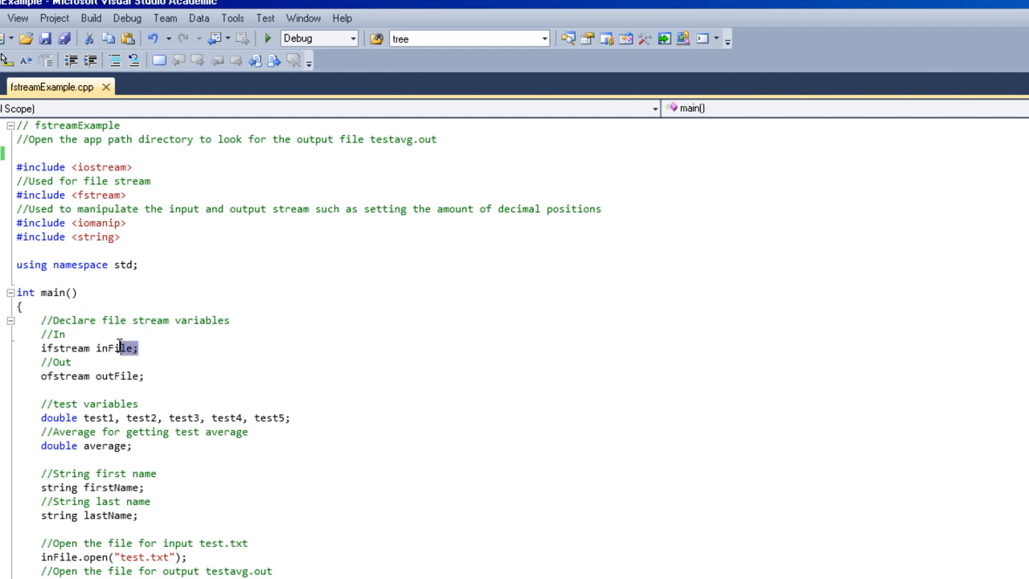
{"action": "double_click", "coordinate": [114, 347]}
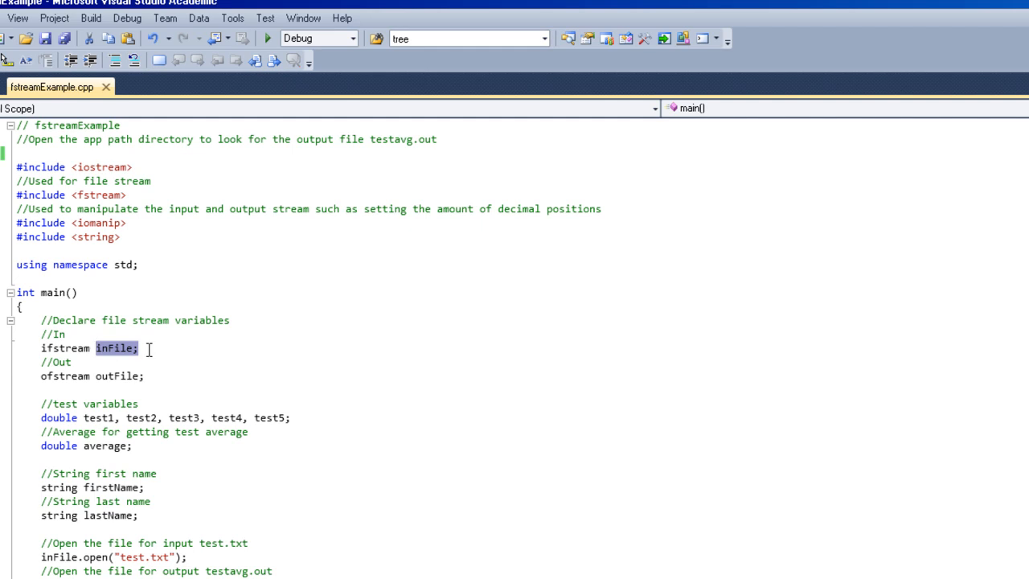
{"action": "left_click", "coordinate": [129, 347]}
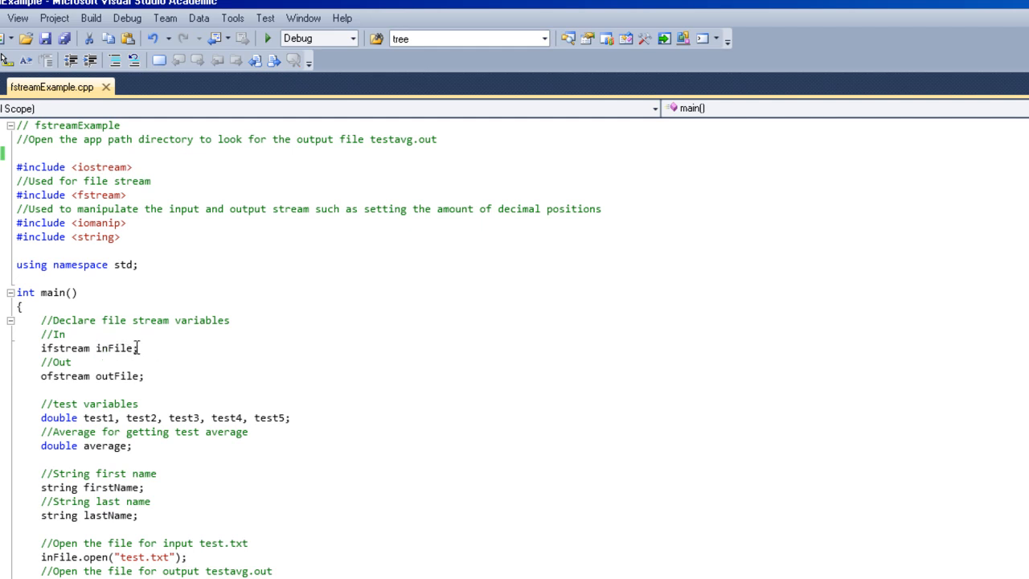
{"action": "double_click", "coordinate": [119, 376]}
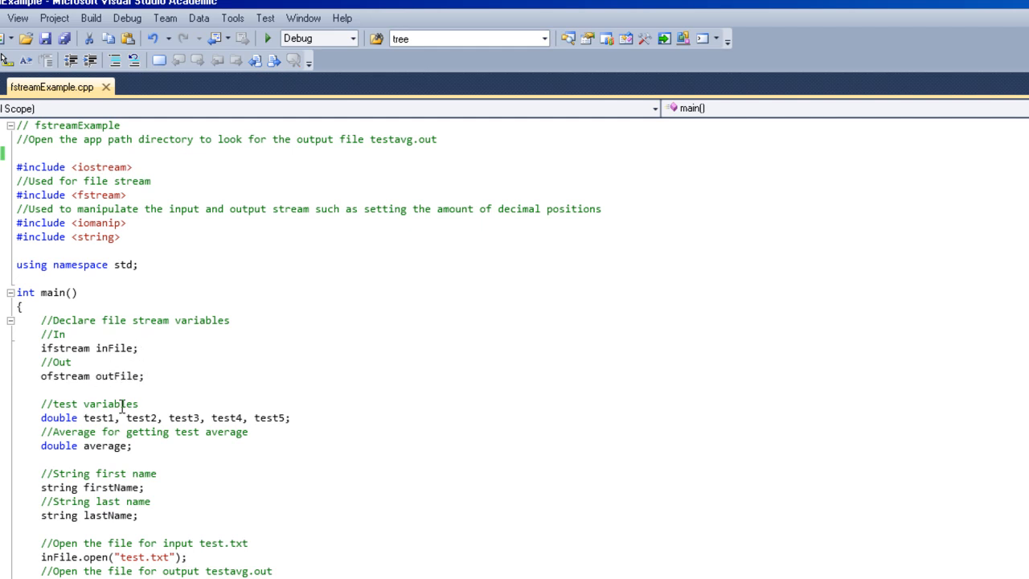
{"action": "mouse_move", "coordinate": [186, 496]}
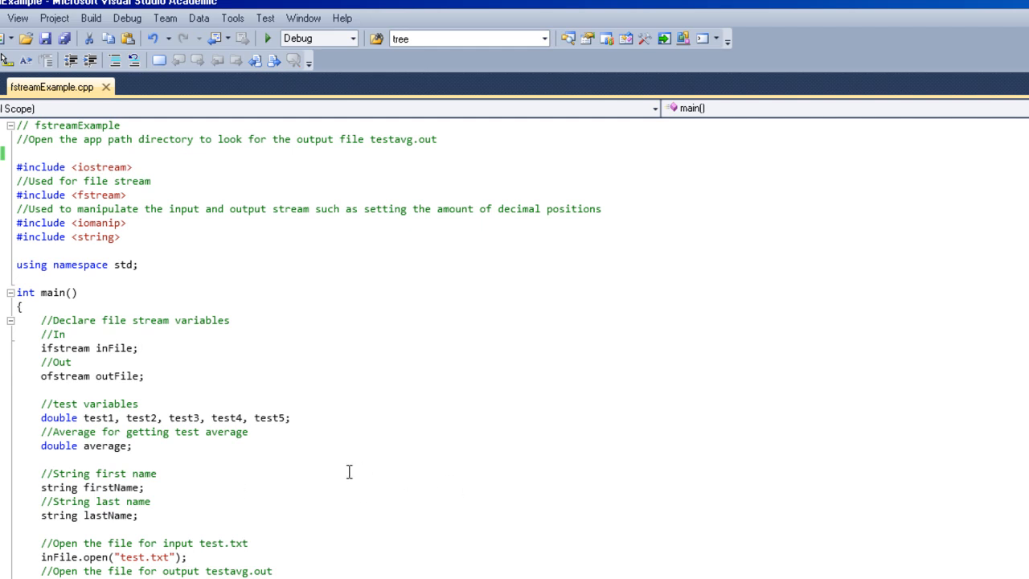
{"action": "scroll", "scroll_direction": "down", "scroll_amount": 3}
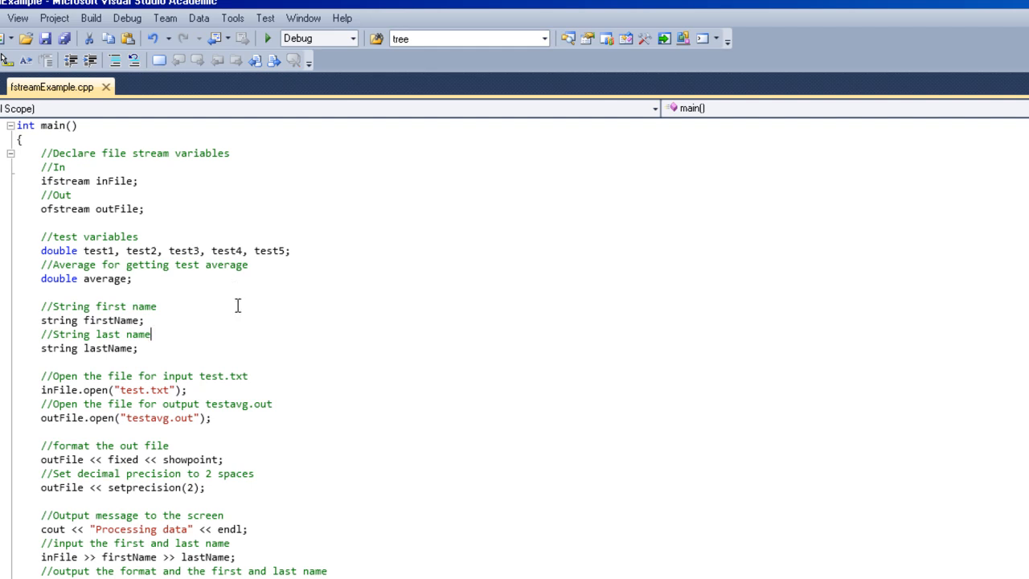
{"action": "scroll", "scroll_direction": "down", "scroll_amount": 3}
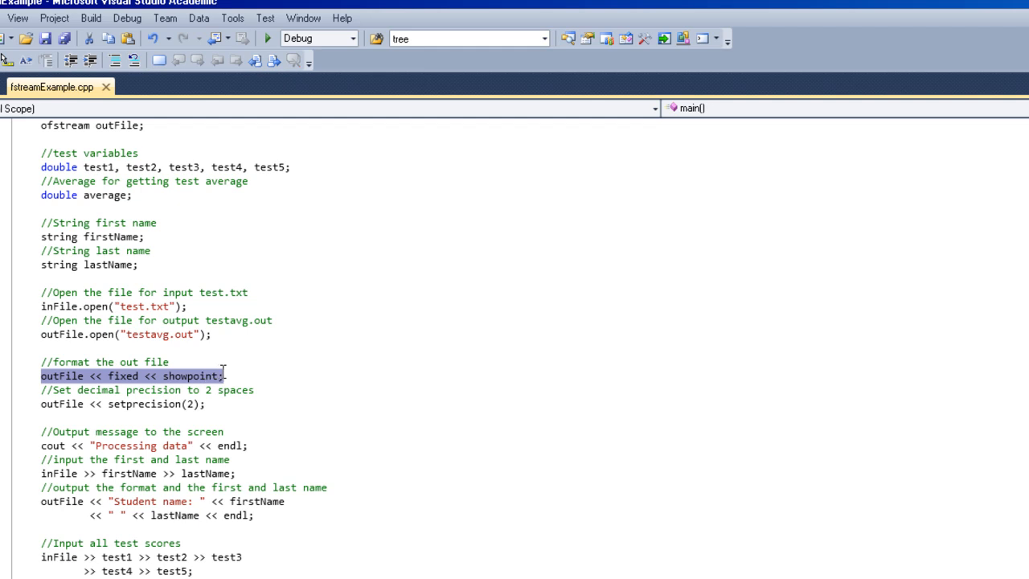
{"action": "left_click", "coordinate": [225, 375]}
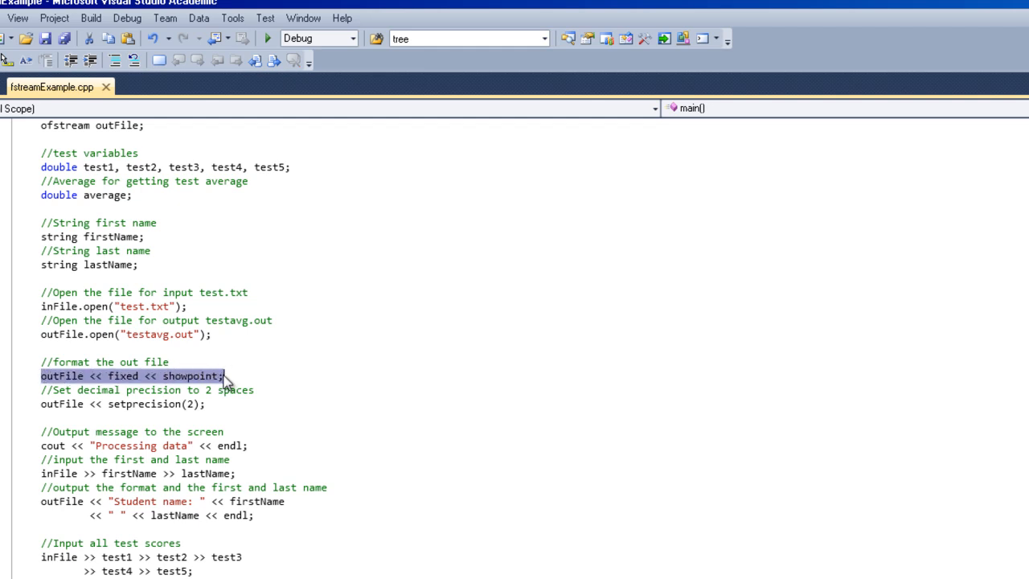
{"action": "left_click", "coordinate": [111, 376]}
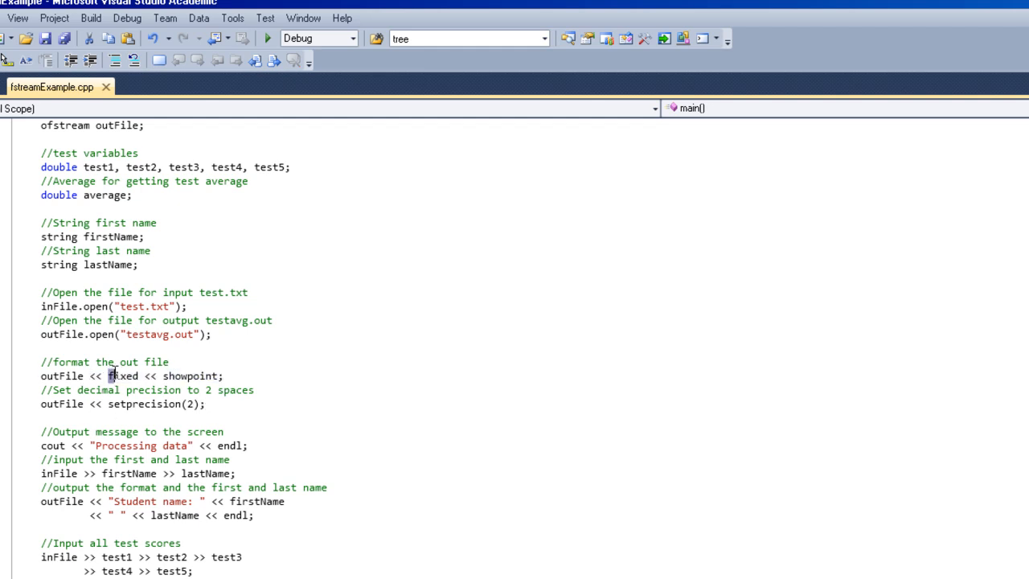
{"action": "double_click", "coordinate": [189, 375]}
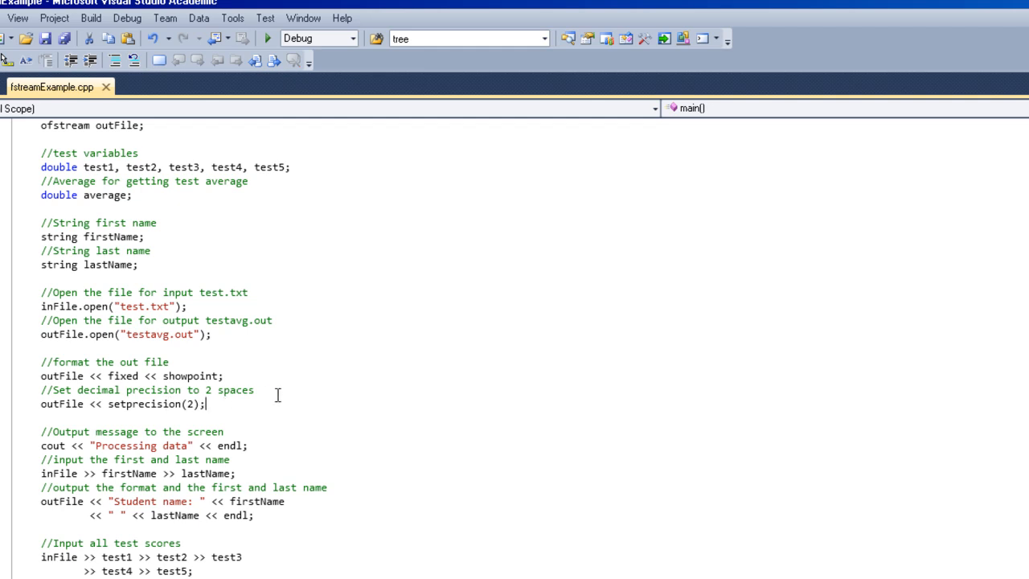
{"action": "mouse_move", "coordinate": [205, 432]}
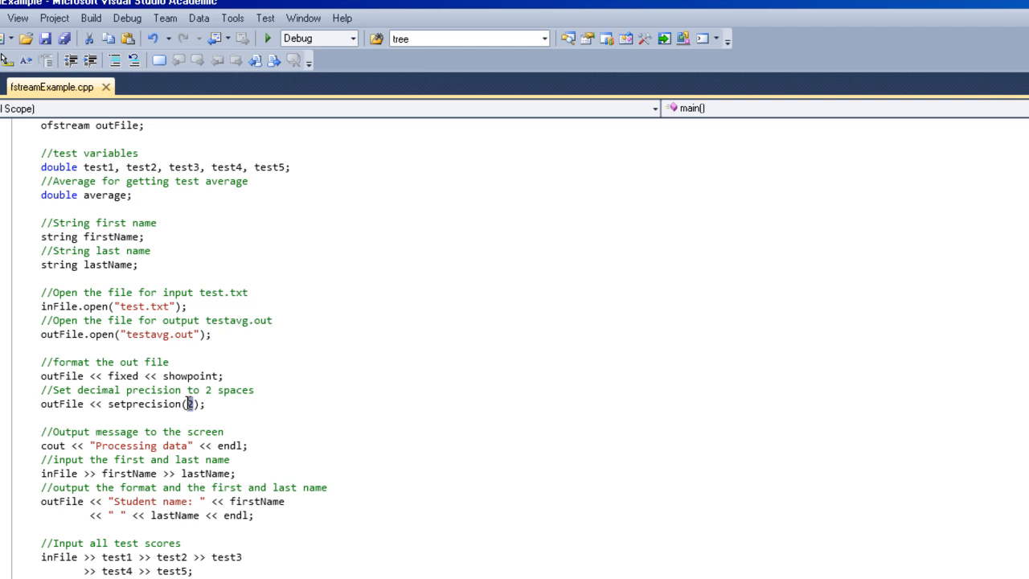
{"action": "mouse_move", "coordinate": [296, 391]}
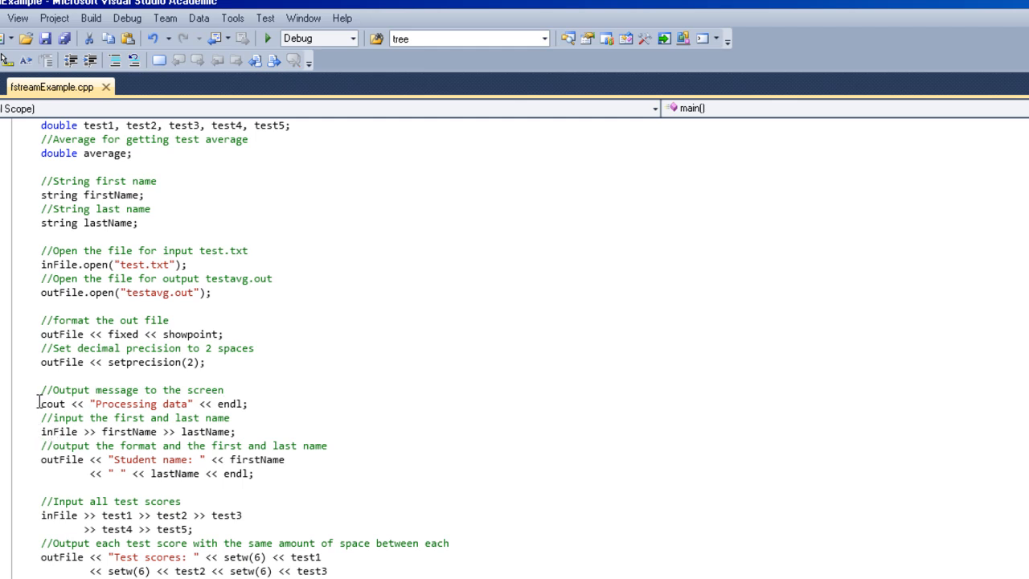
{"action": "left_click_drag", "start_coordinate": [41, 404], "coordinate": [235, 432]}
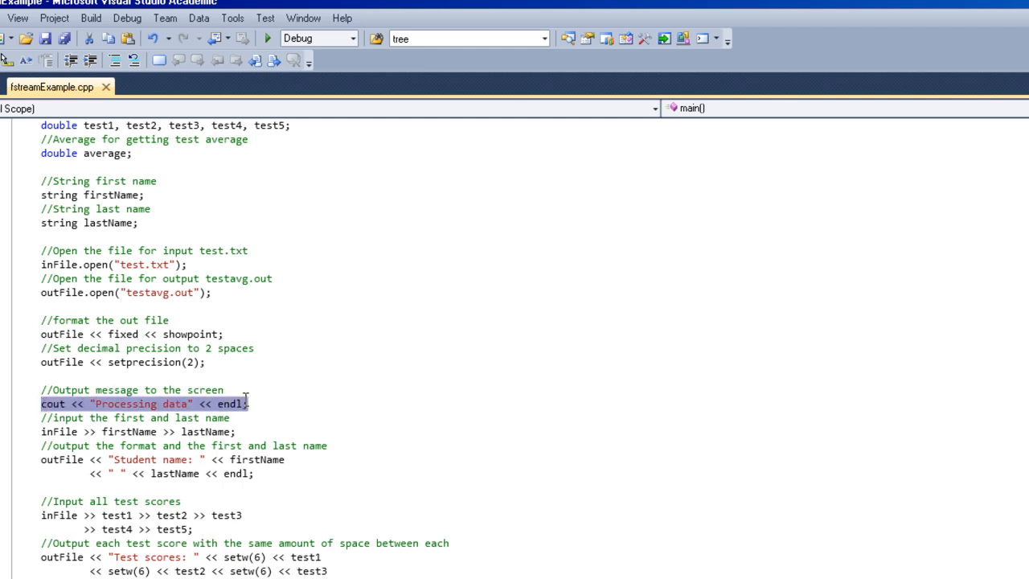
{"action": "double_click", "coordinate": [59, 432]}
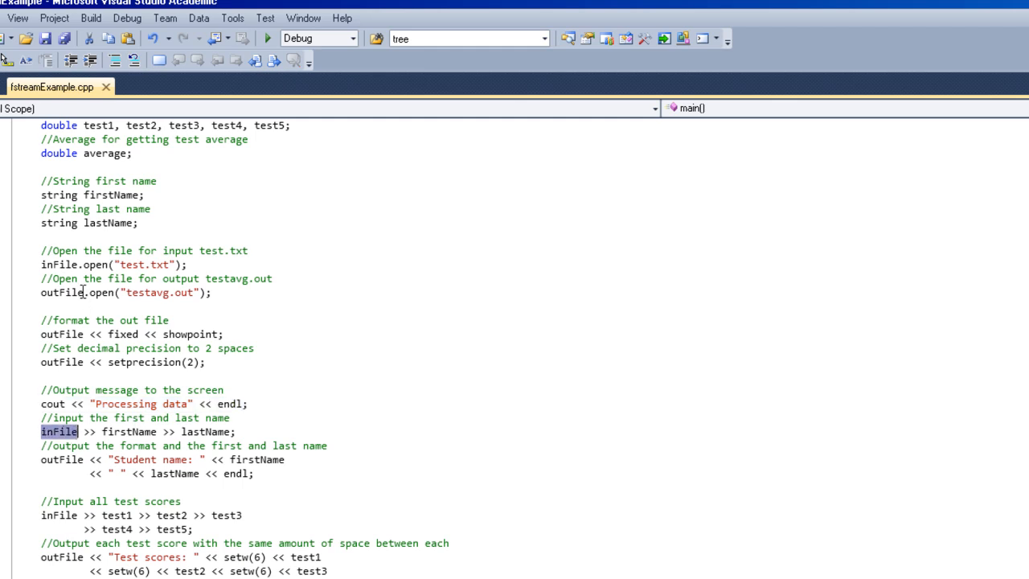
{"action": "double_click", "coordinate": [61, 291]}
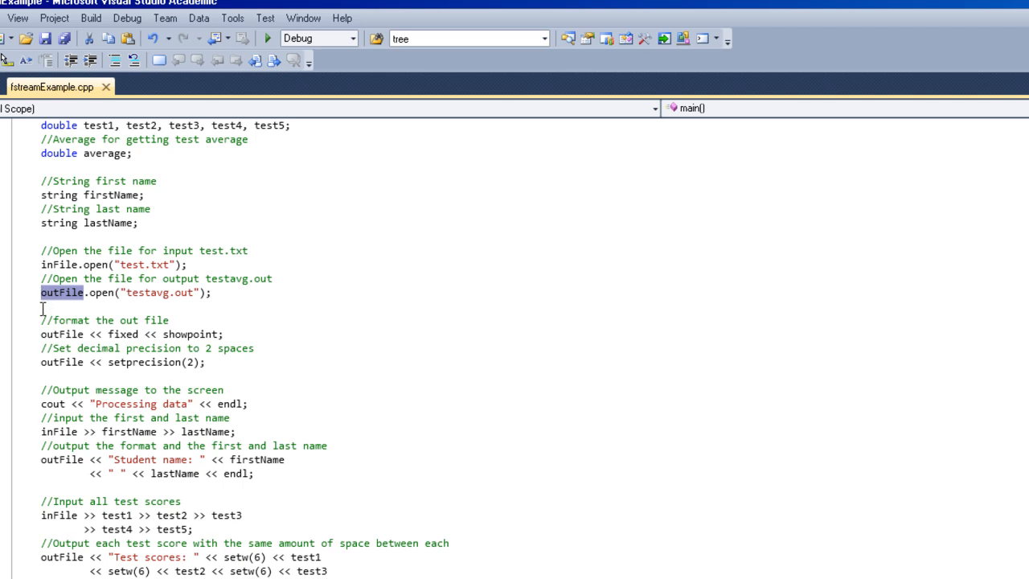
{"action": "double_click", "coordinate": [58, 431]}
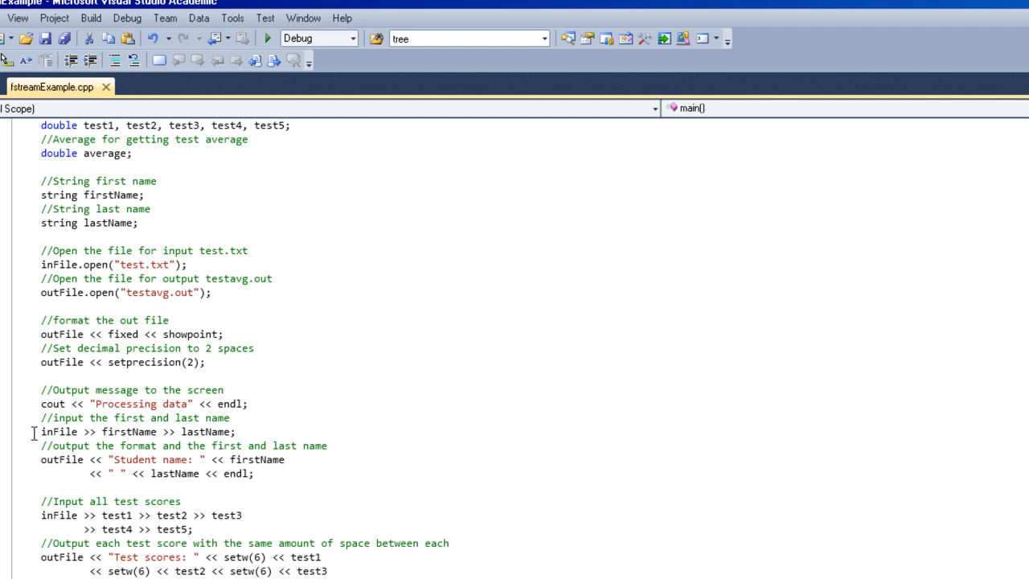
{"action": "double_click", "coordinate": [49, 432]}
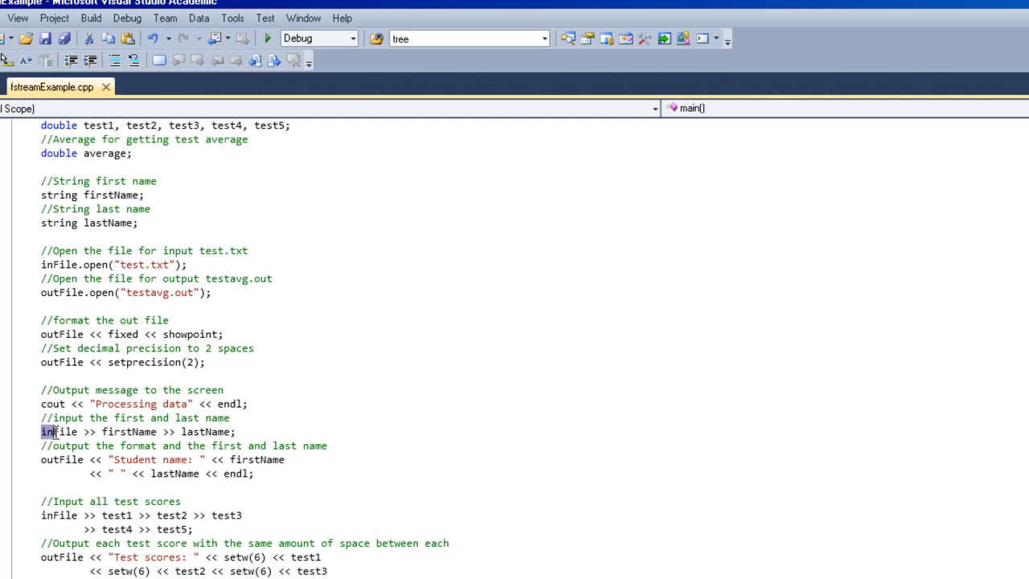
{"action": "double_click", "coordinate": [58, 431]}
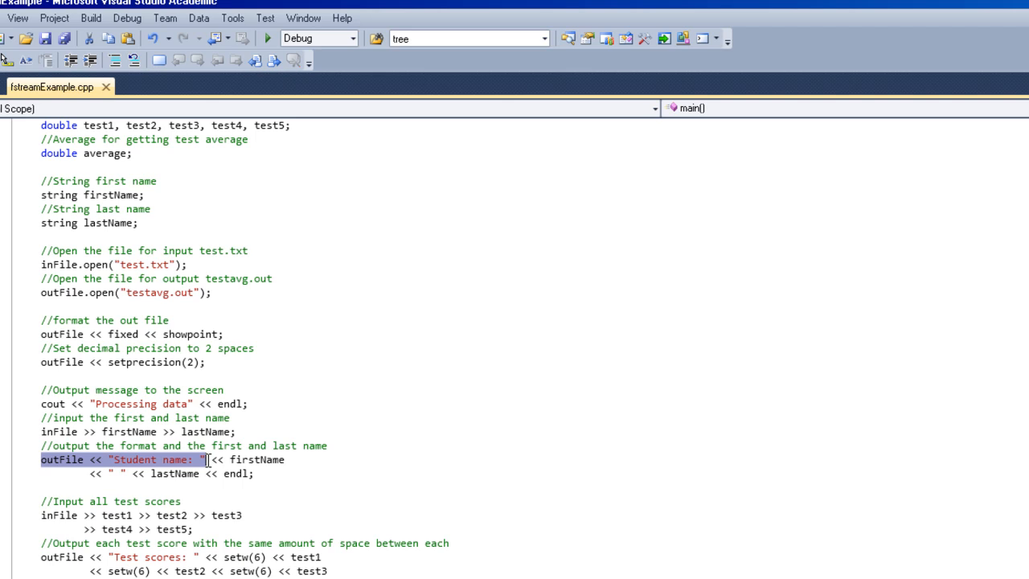
{"action": "left_click", "coordinate": [183, 459]}
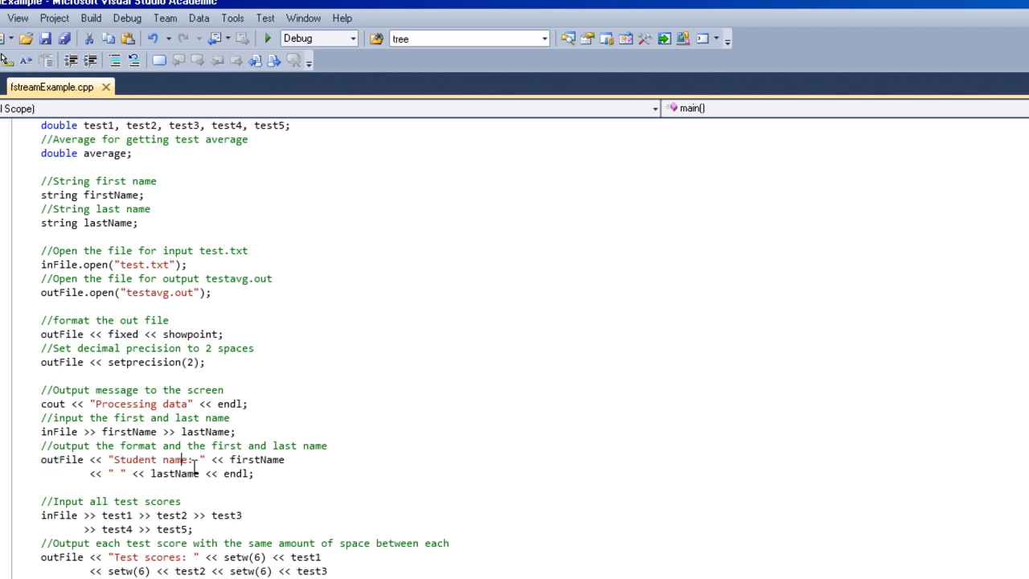
{"action": "scroll", "scroll_direction": "down", "scroll_amount": 3}
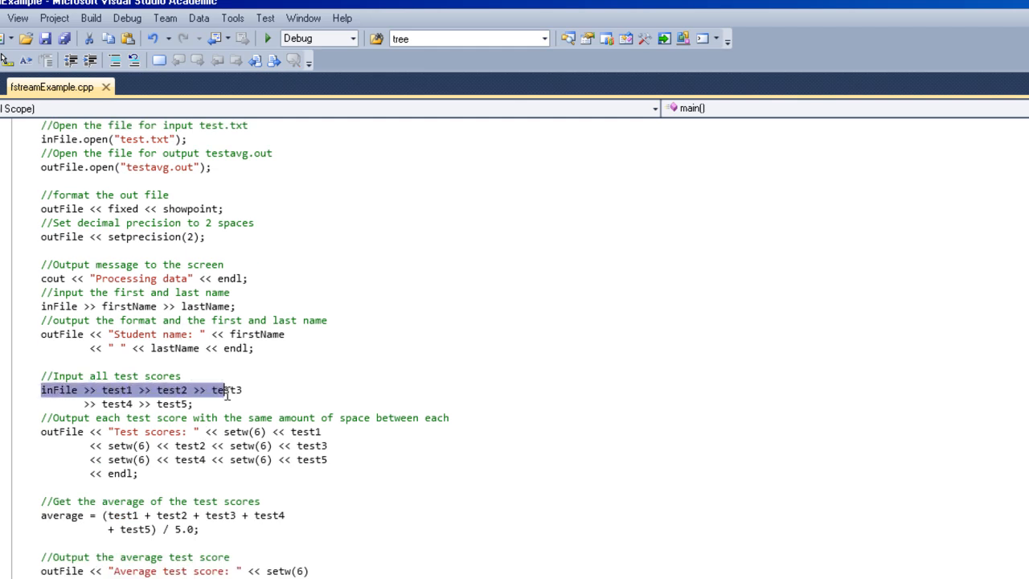
{"action": "left_click_drag", "start_coordinate": [241, 390], "coordinate": [193, 403]}
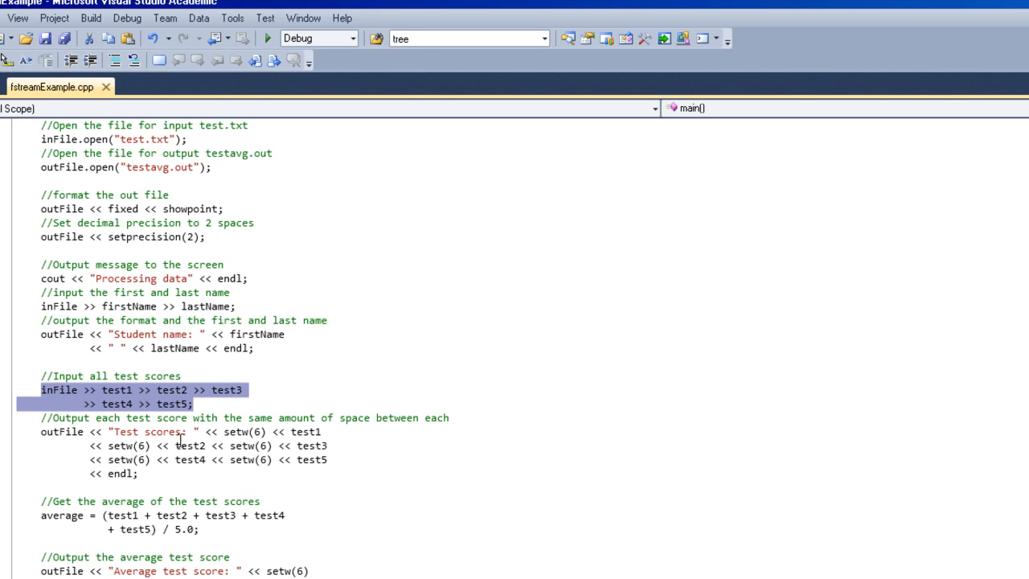
{"action": "left_click", "coordinate": [100, 404]}
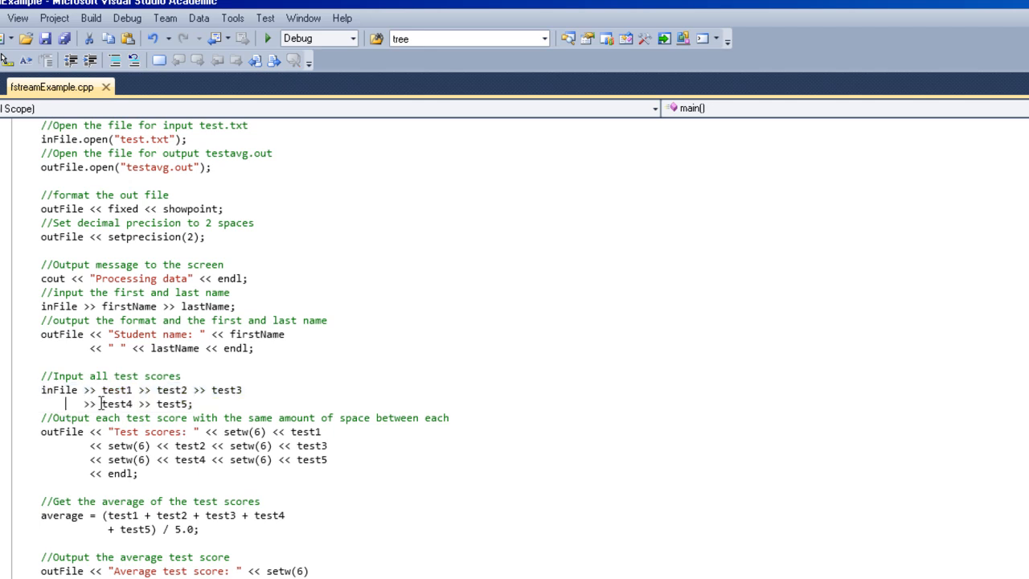
{"action": "scroll", "scroll_direction": "down", "scroll_amount": 3}
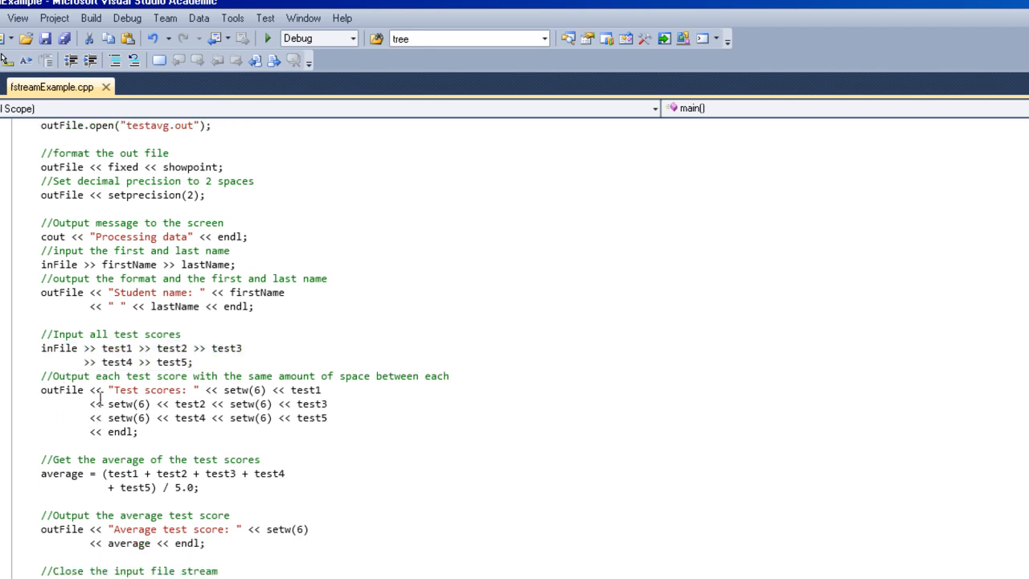
{"action": "double_click", "coordinate": [59, 390]}
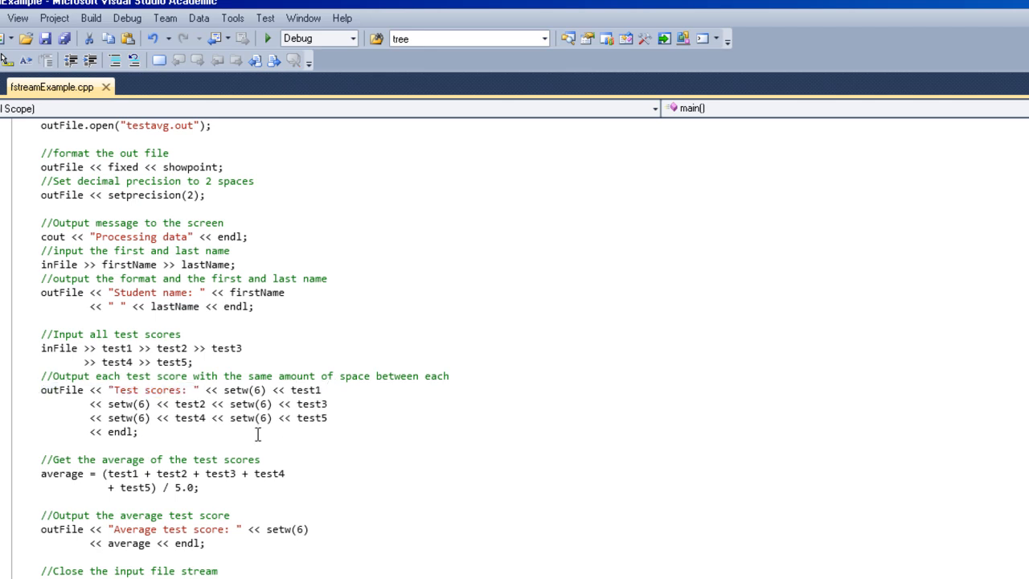
{"action": "left_click_drag", "start_coordinate": [41, 348], "coordinate": [193, 362]}
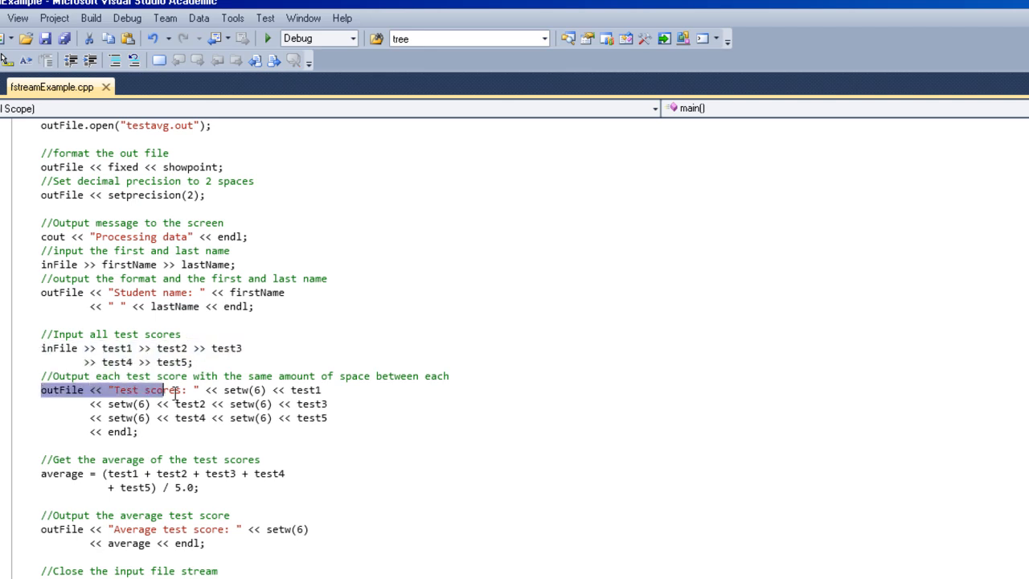
{"action": "left_click_drag", "start_coordinate": [173, 390], "coordinate": [329, 418]}
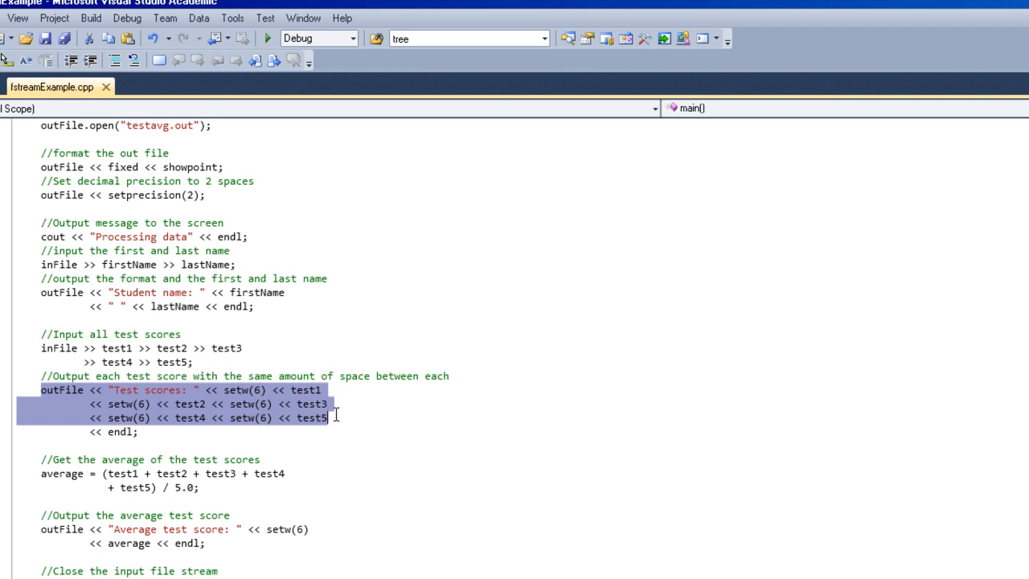
{"action": "left_click", "coordinate": [293, 437]}
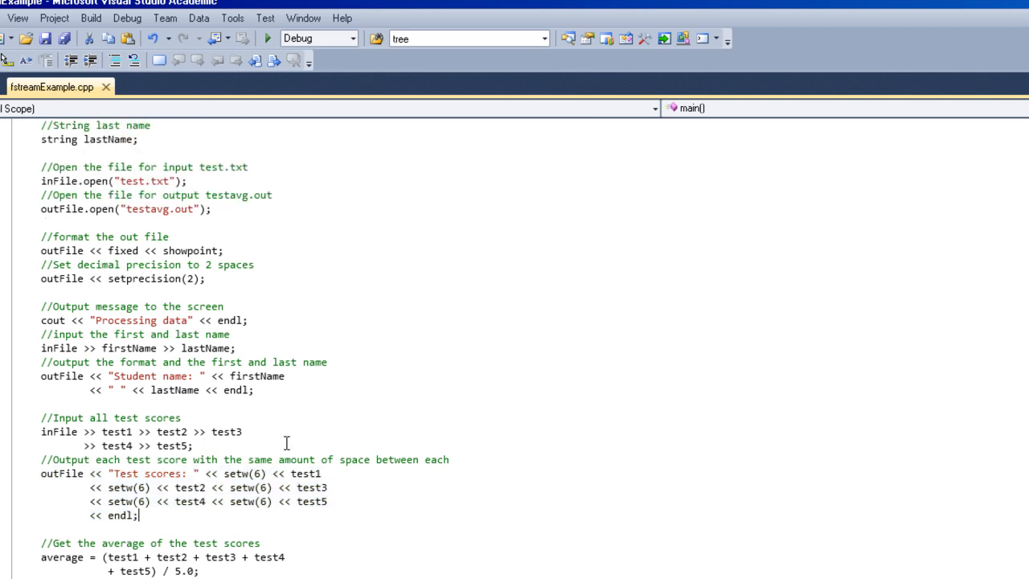
{"action": "scroll", "scroll_direction": "up", "scroll_amount": 3}
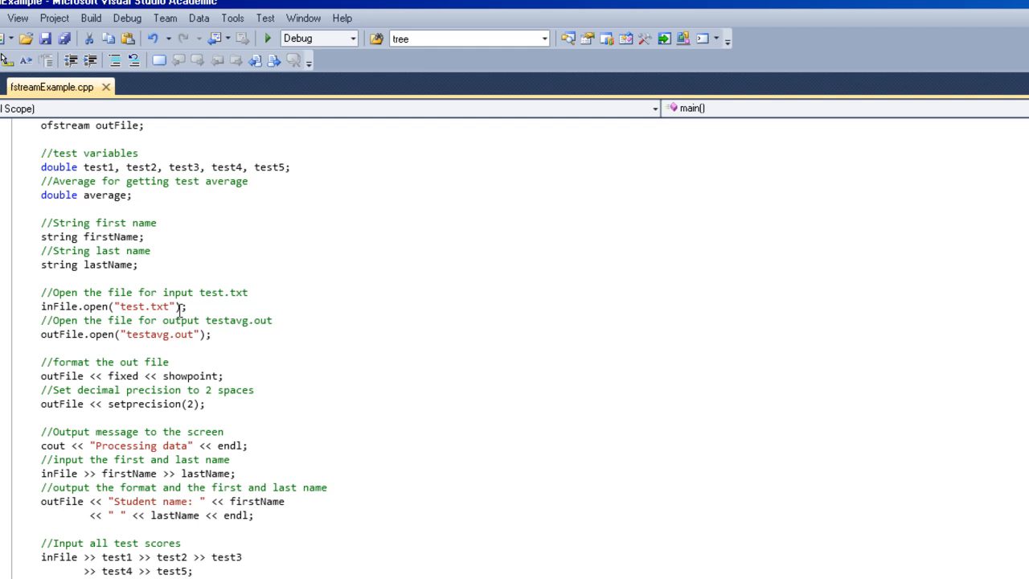
{"action": "double_click", "coordinate": [145, 306]}
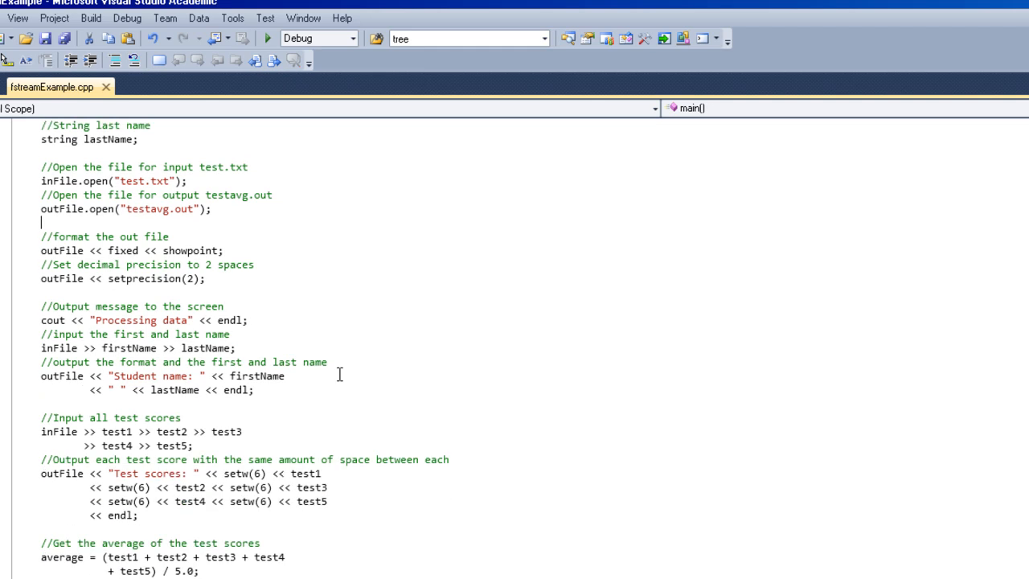
{"action": "scroll", "scroll_direction": "down", "scroll_amount": 3}
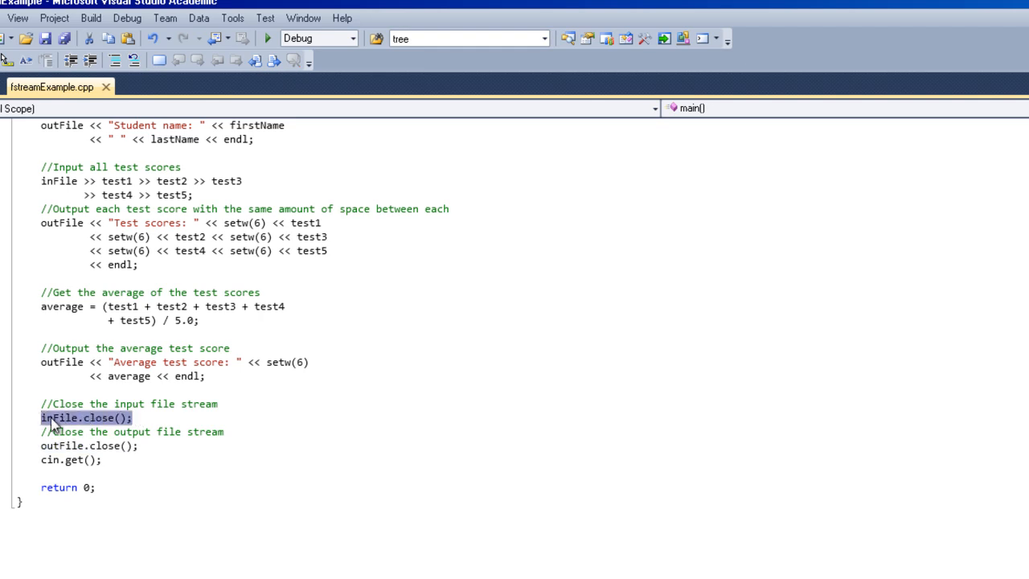
{"action": "scroll", "scroll_direction": "up", "scroll_amount": 3}
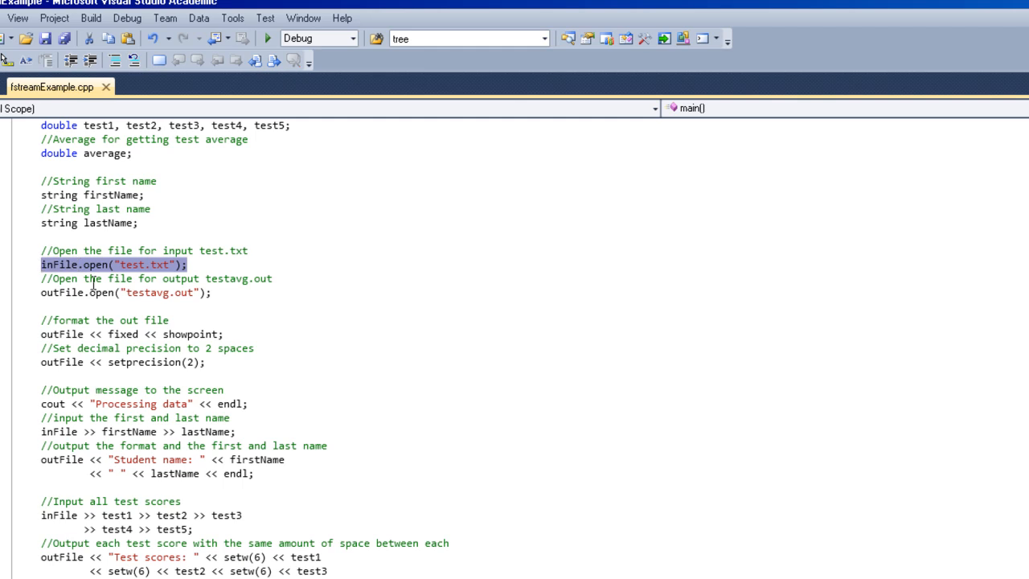
{"action": "scroll", "scroll_direction": "down", "scroll_amount": 3}
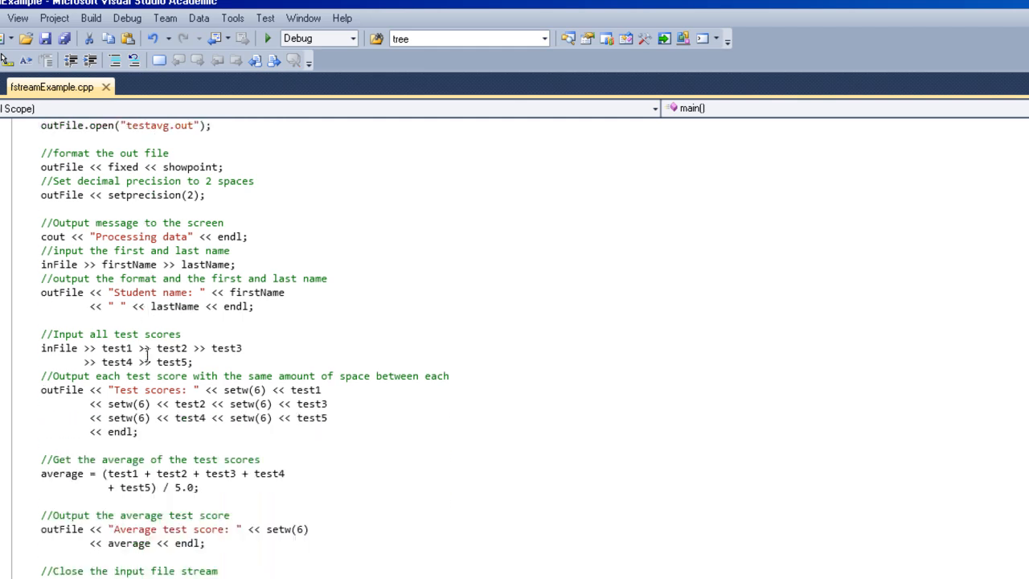
{"action": "scroll", "scroll_direction": "down", "scroll_amount": 3}
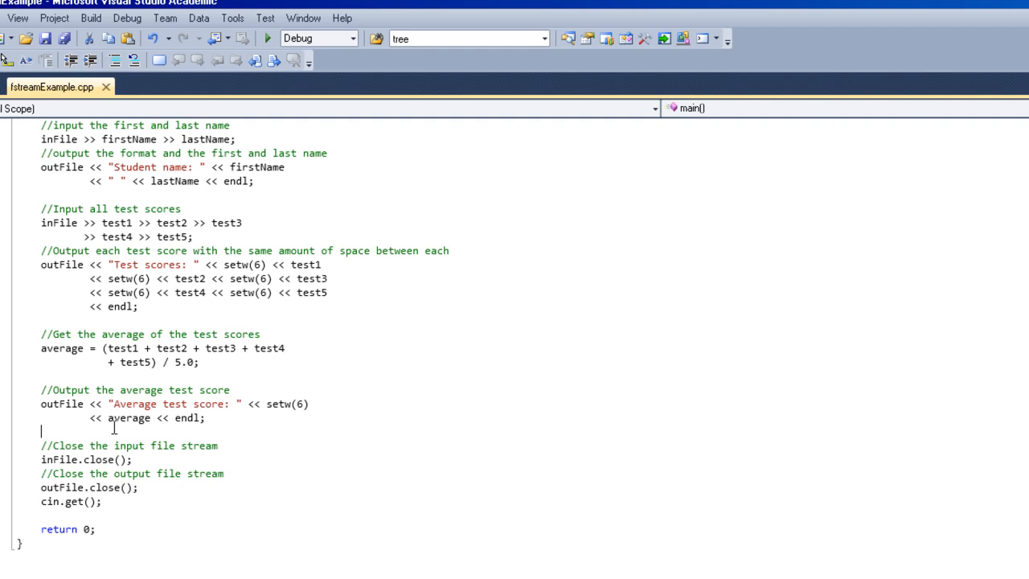
{"action": "scroll", "scroll_direction": "up", "scroll_amount": 3}
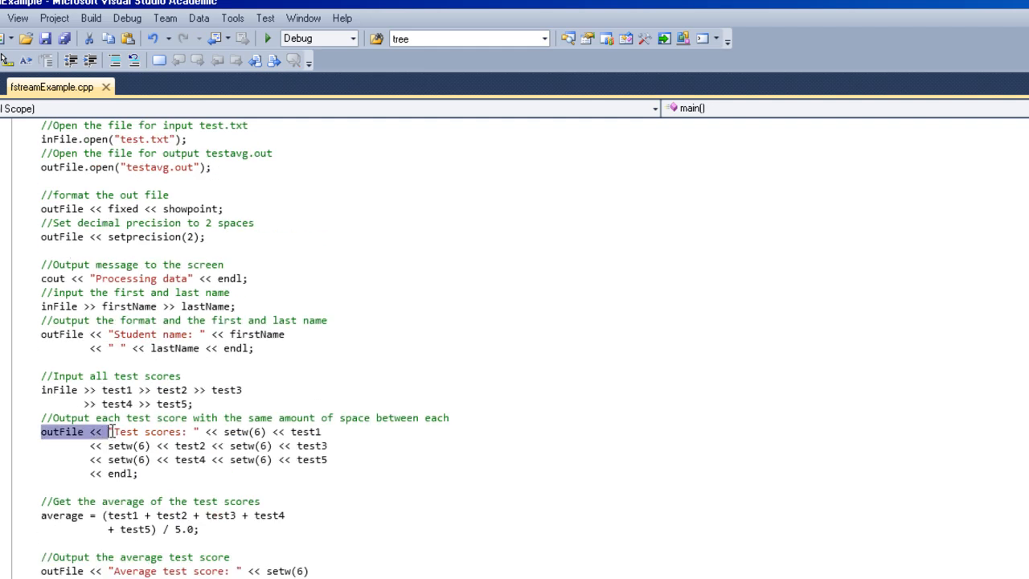
{"action": "left_click_drag", "start_coordinate": [108, 431], "coordinate": [327, 460]}
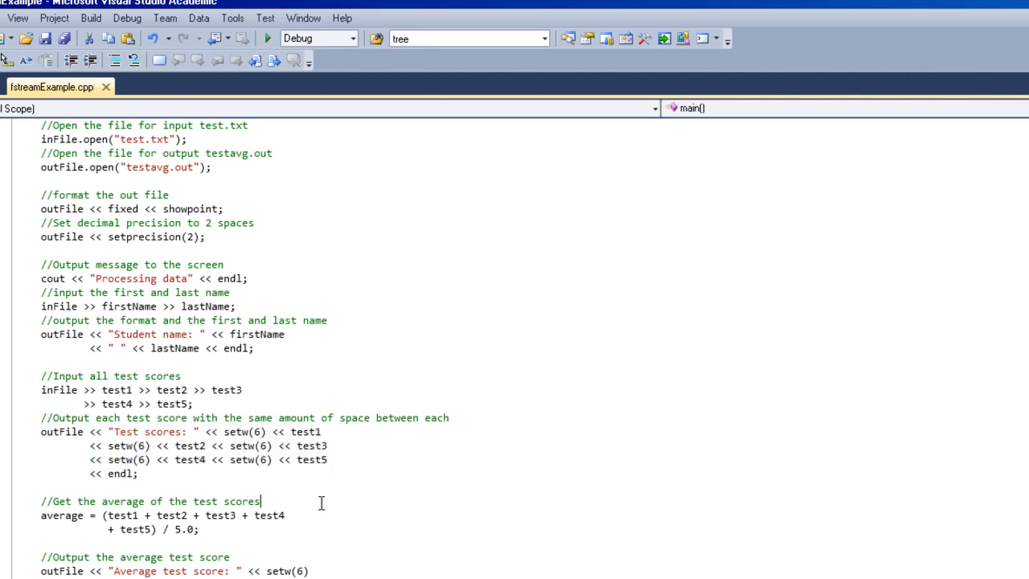
{"action": "mouse_move", "coordinate": [34, 514]}
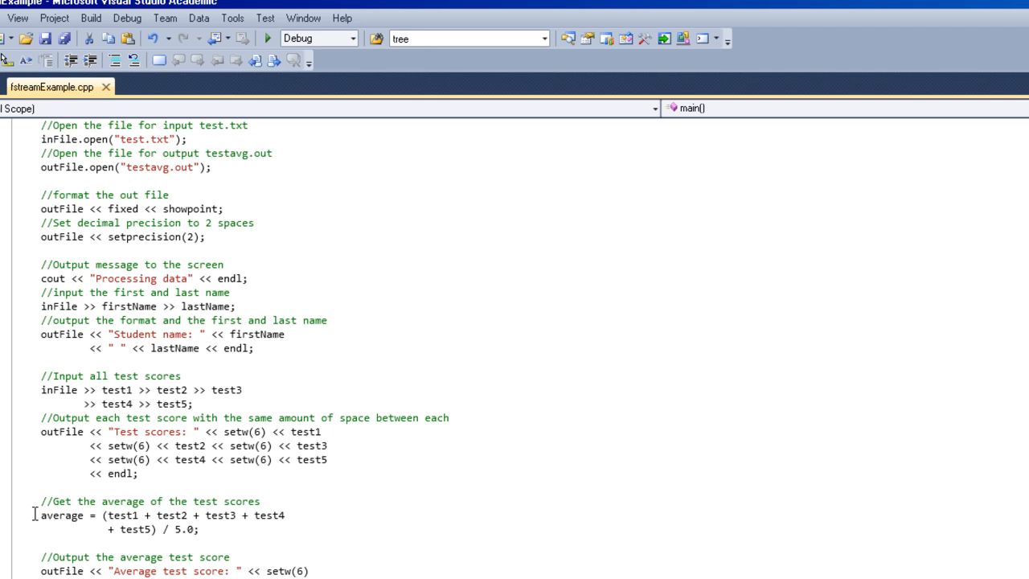
{"action": "left_click_drag", "start_coordinate": [41, 515], "coordinate": [198, 542]}
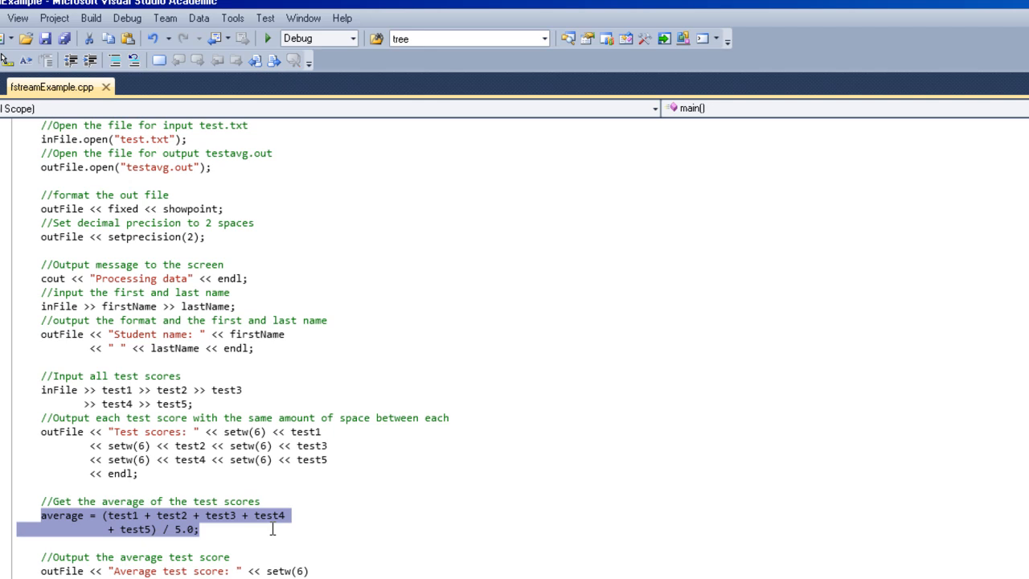
{"action": "left_click", "coordinate": [262, 537]}
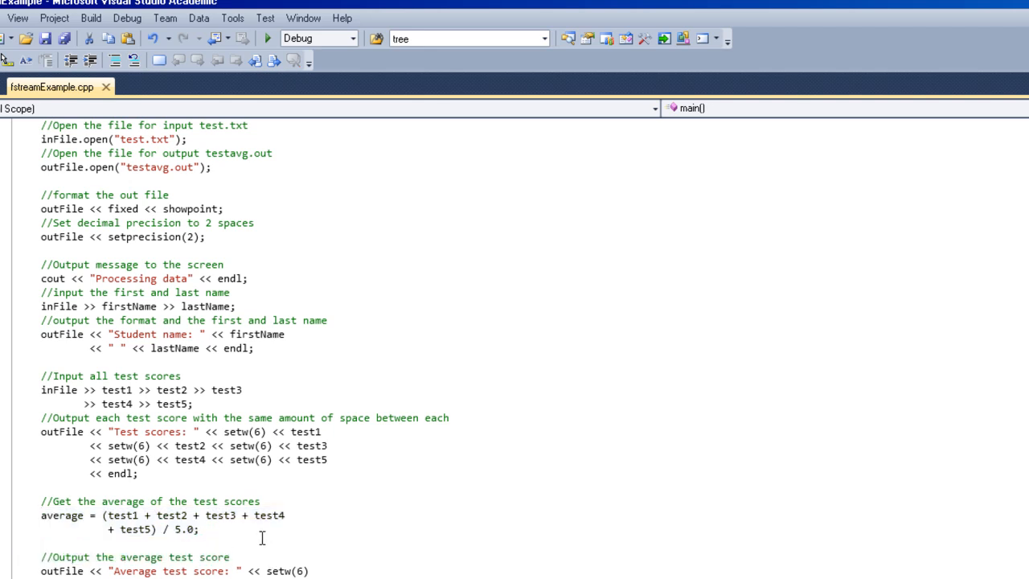
{"action": "scroll", "scroll_direction": "down", "scroll_amount": 3}
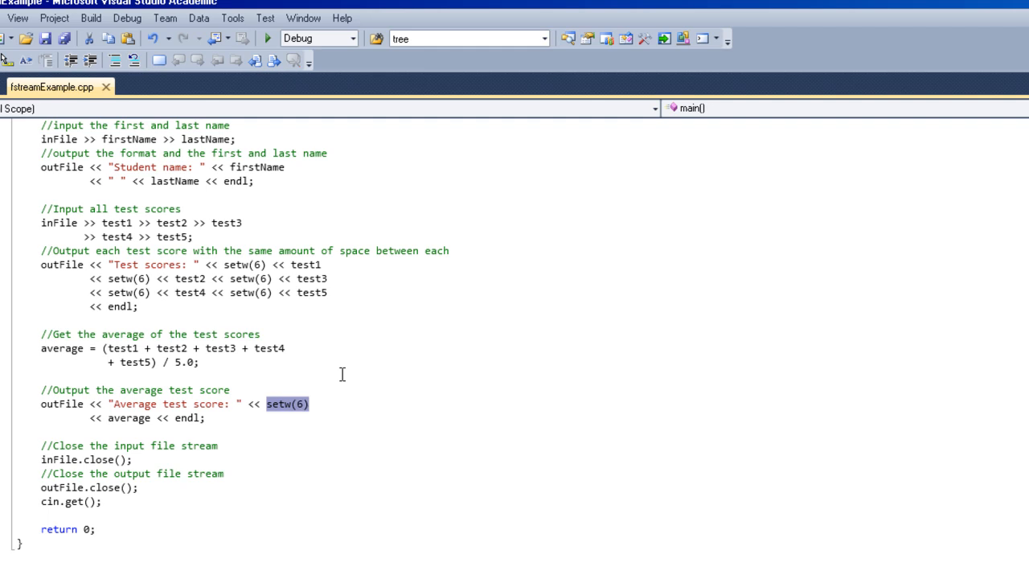
{"action": "scroll", "scroll_direction": "up", "scroll_amount": 3}
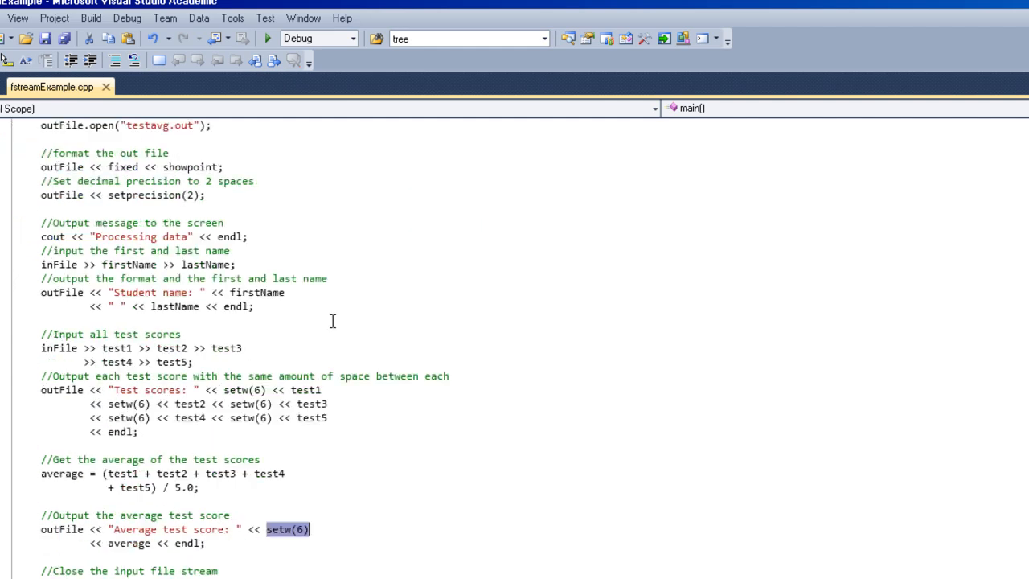
{"action": "scroll", "scroll_direction": "down", "scroll_amount": 3}
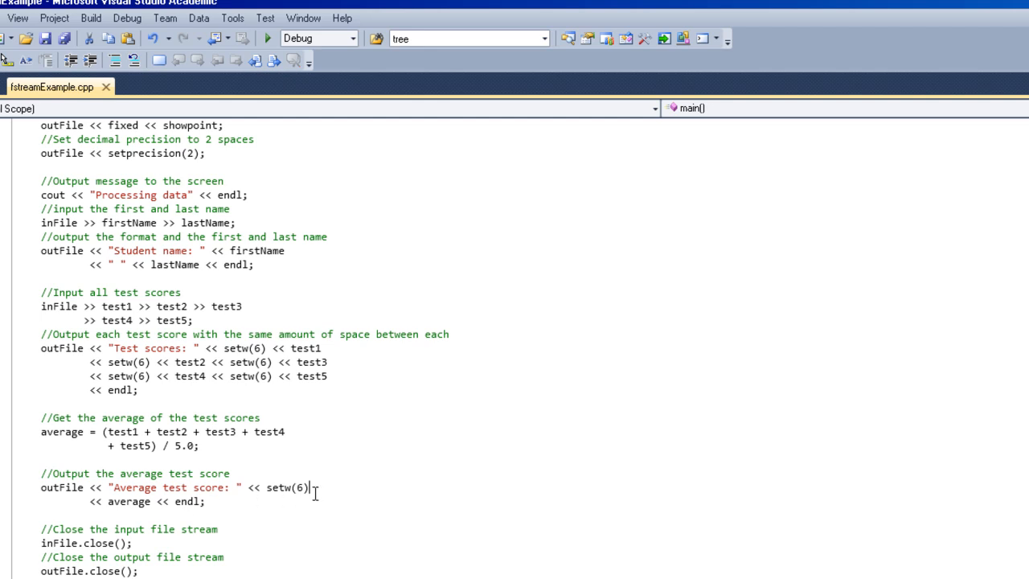
{"action": "double_click", "coordinate": [286, 487]}
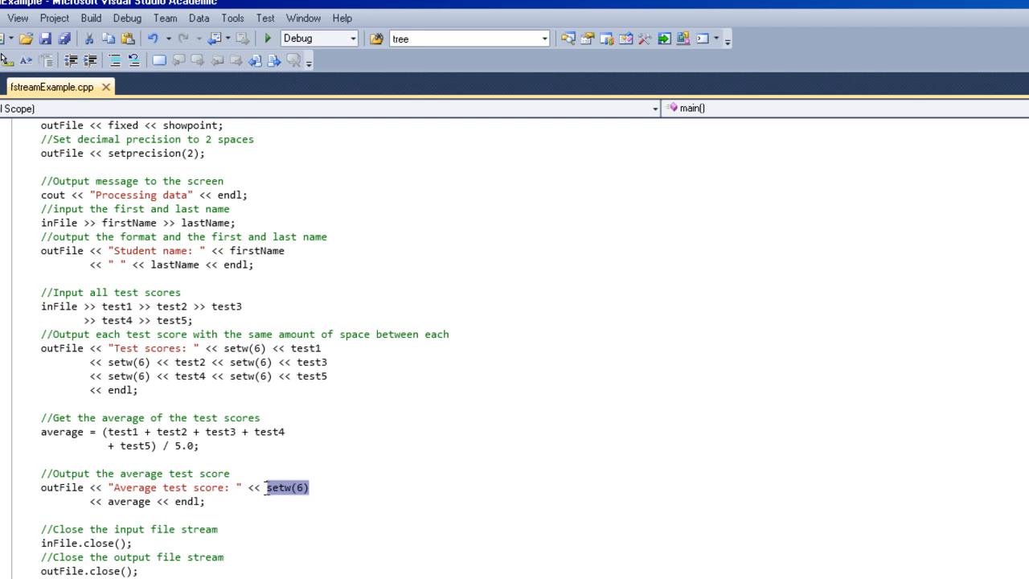
{"action": "left_click", "coordinate": [301, 487]}
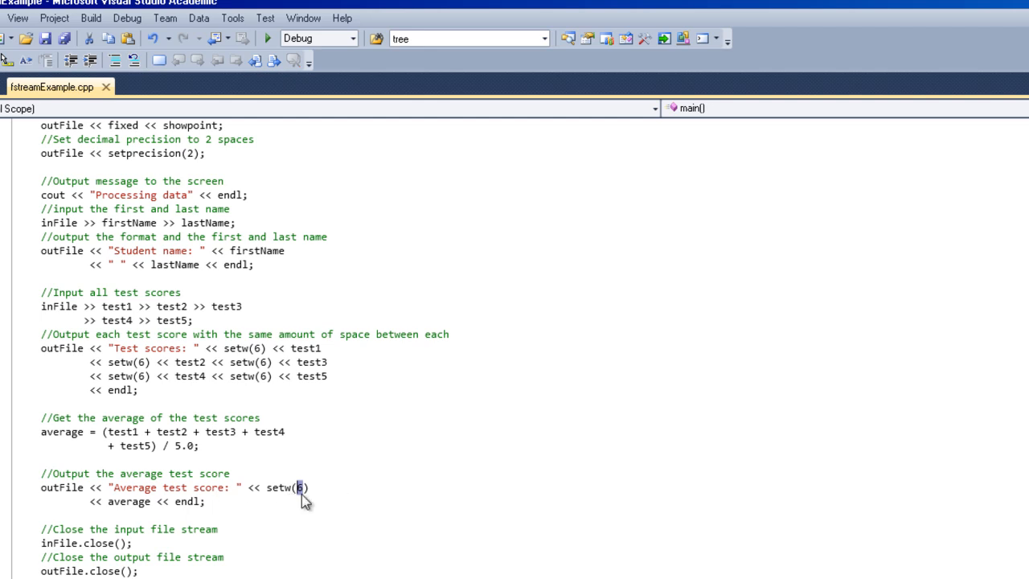
{"action": "mouse_move", "coordinate": [228, 522]}
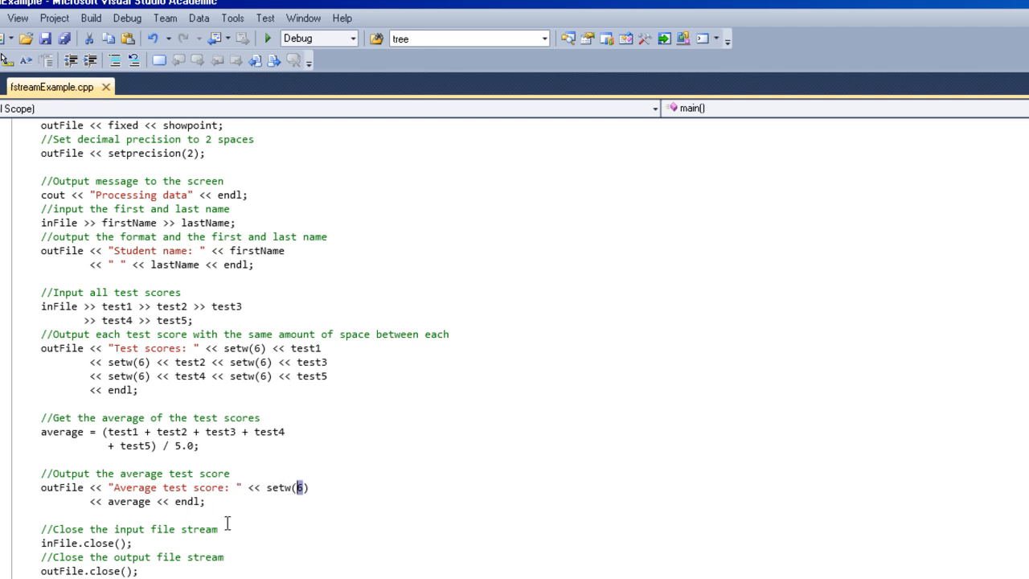
{"action": "scroll", "scroll_direction": "down", "scroll_amount": 3}
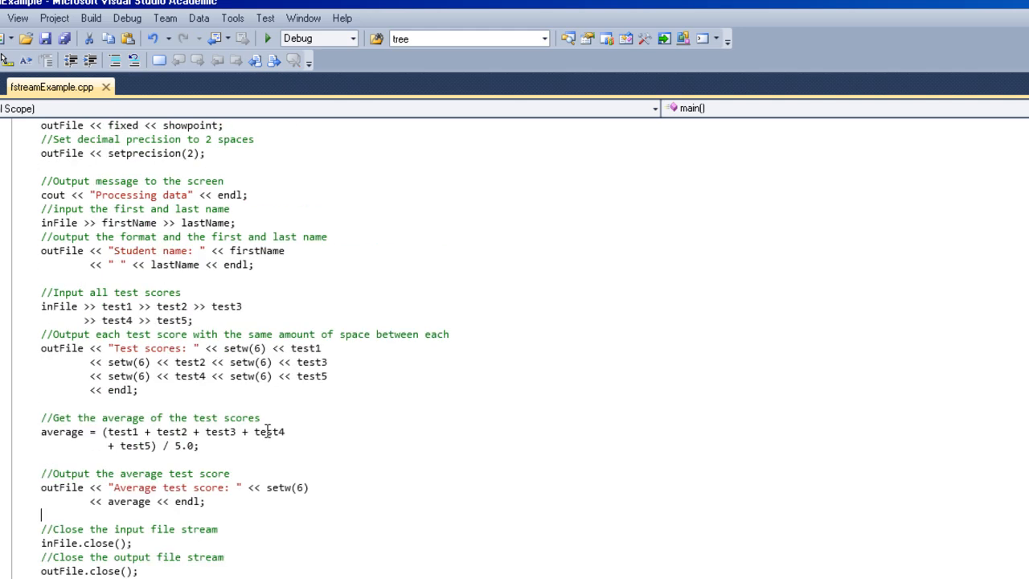
{"action": "scroll", "scroll_direction": "up", "scroll_amount": 3}
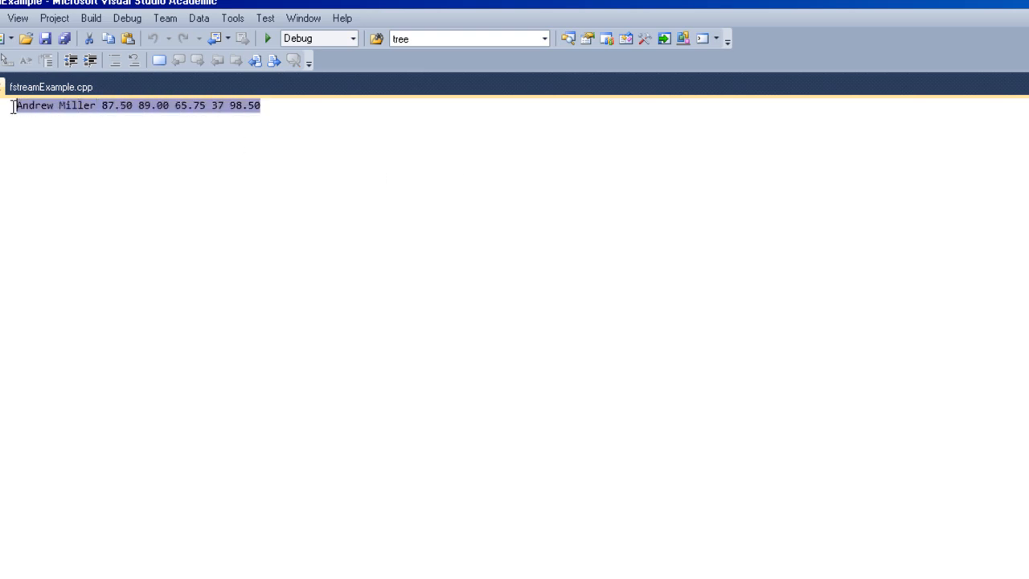
{"action": "left_click", "coordinate": [129, 105]}
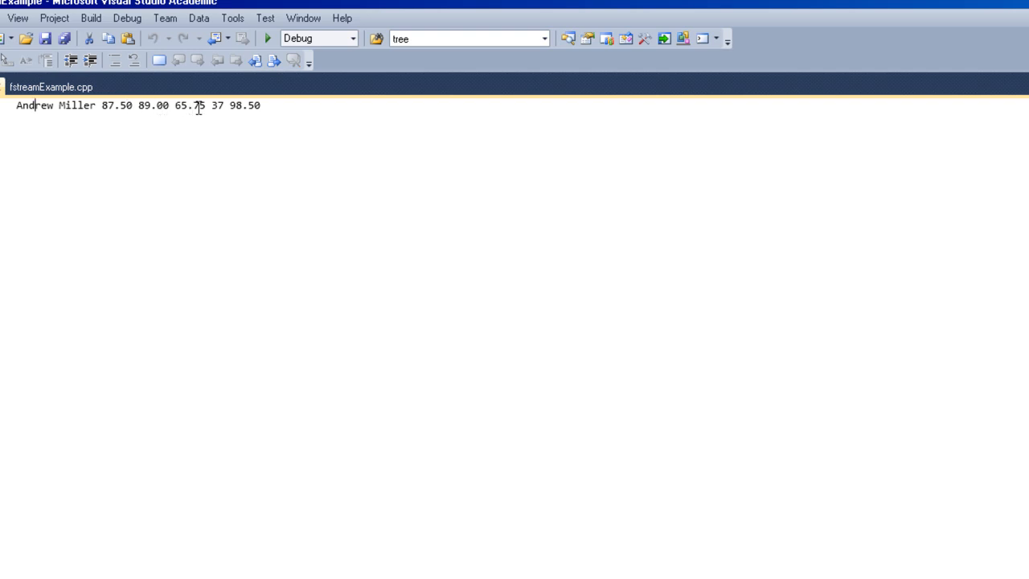
{"action": "mouse_move", "coordinate": [223, 109]}
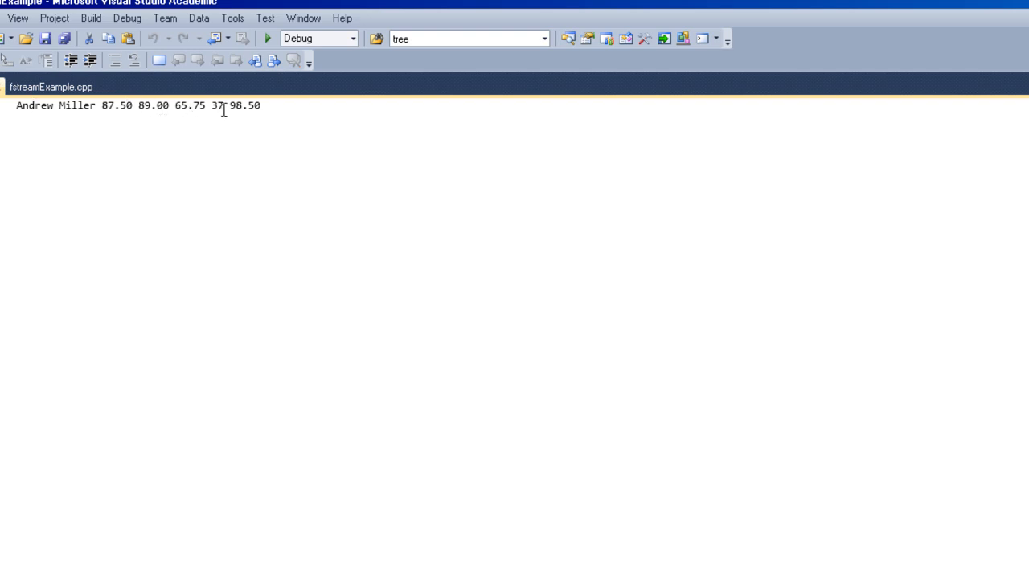
{"action": "mouse_move", "coordinate": [268, 115]}
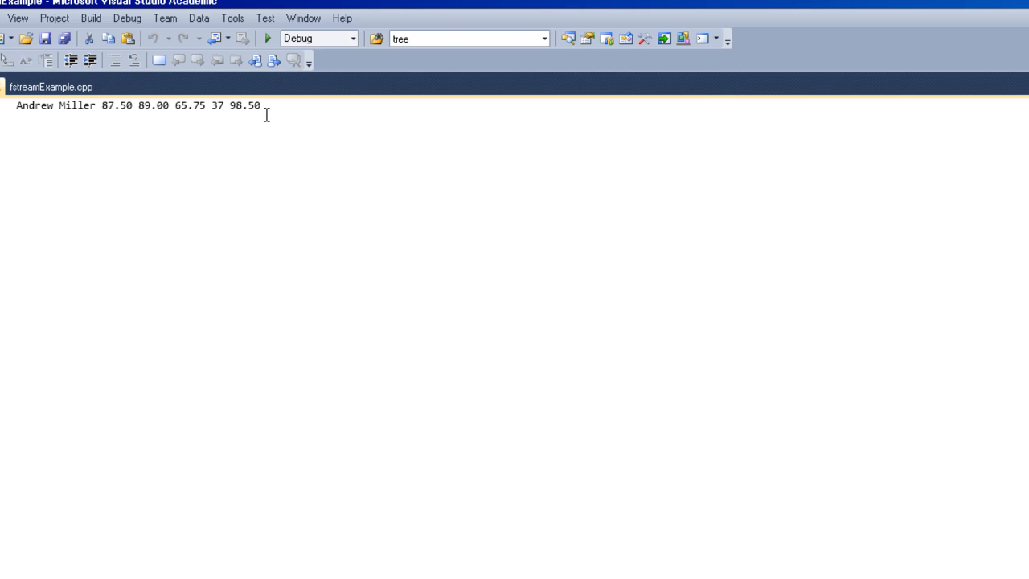
{"action": "mouse_move", "coordinate": [291, 123]}
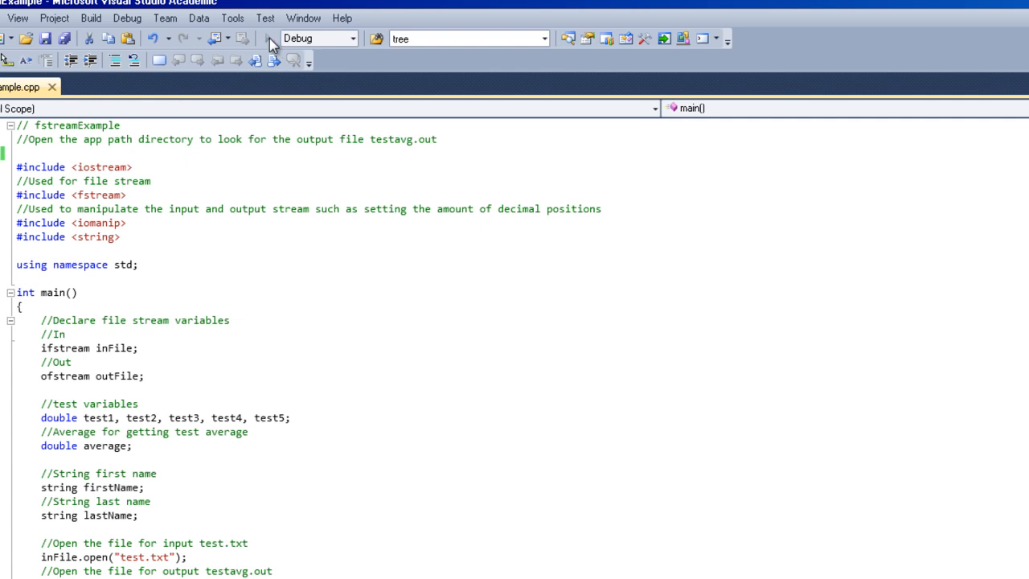
Run fstreamExample, see 'Processing data' in the console, then close the console window
{"action": "left_click", "coordinate": [242, 38]}
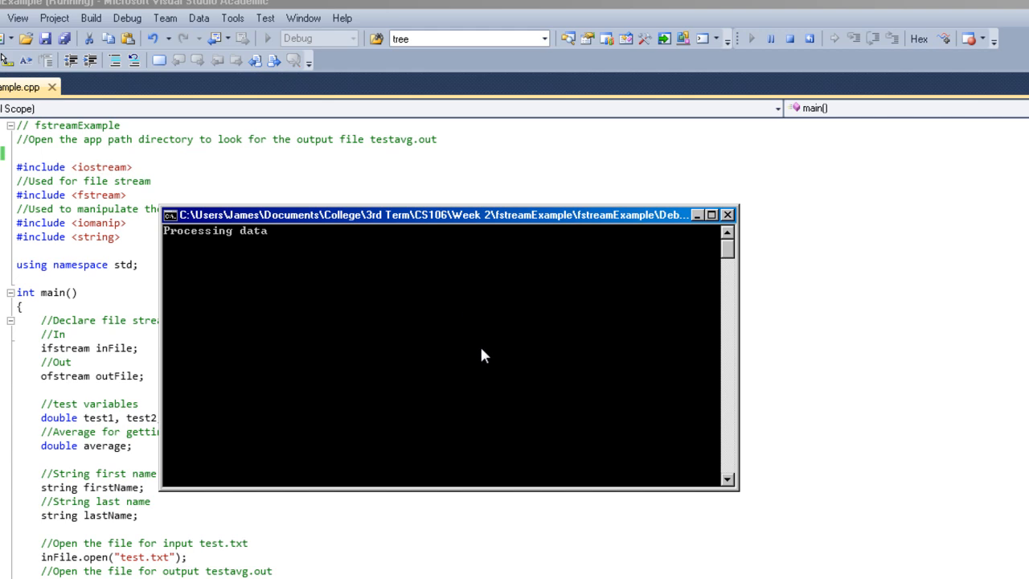
{"action": "mouse_move", "coordinate": [201, 261]}
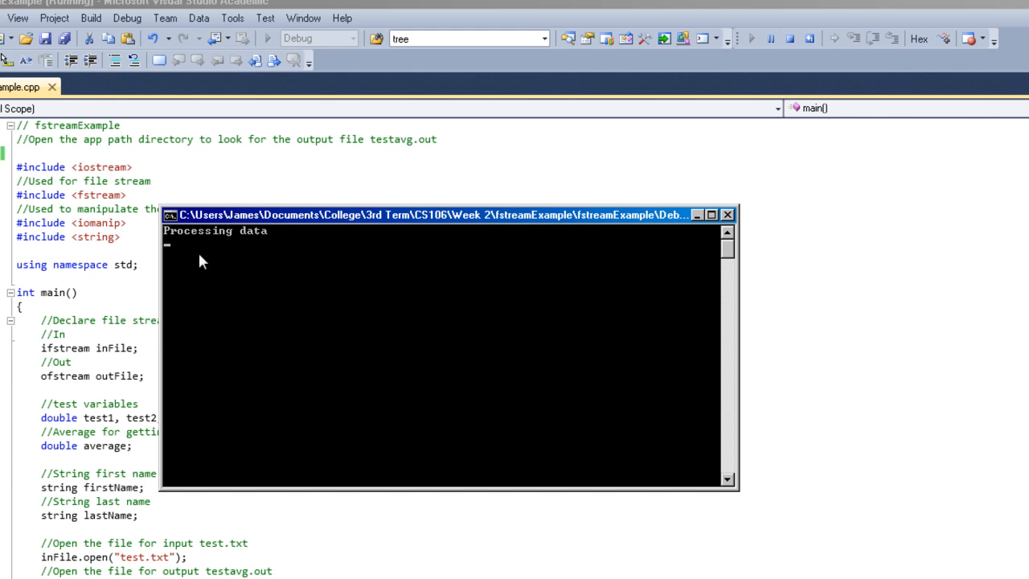
{"action": "mouse_move", "coordinate": [249, 218]}
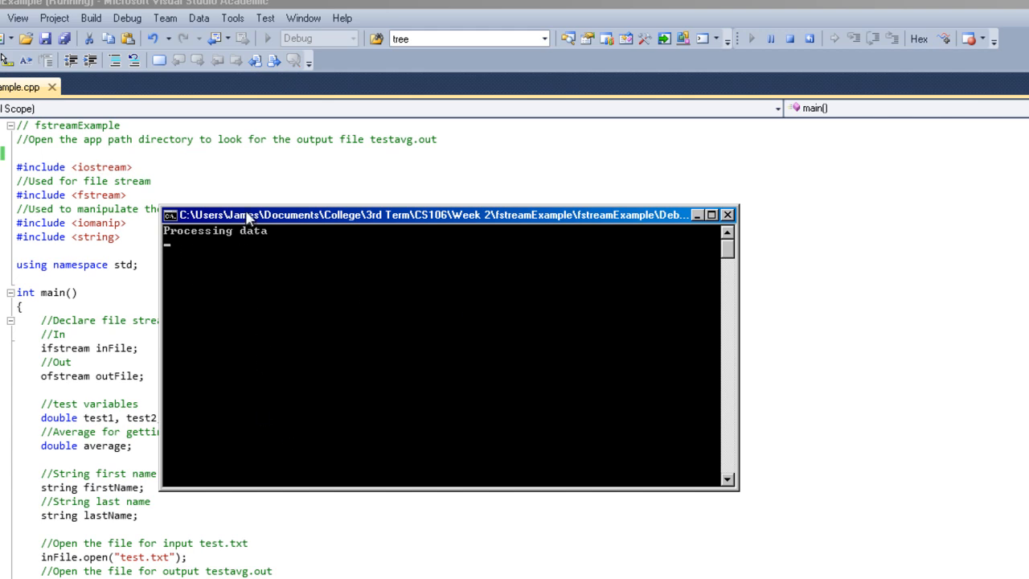
{"action": "left_click_drag", "start_coordinate": [450, 215], "coordinate": [627, 123]}
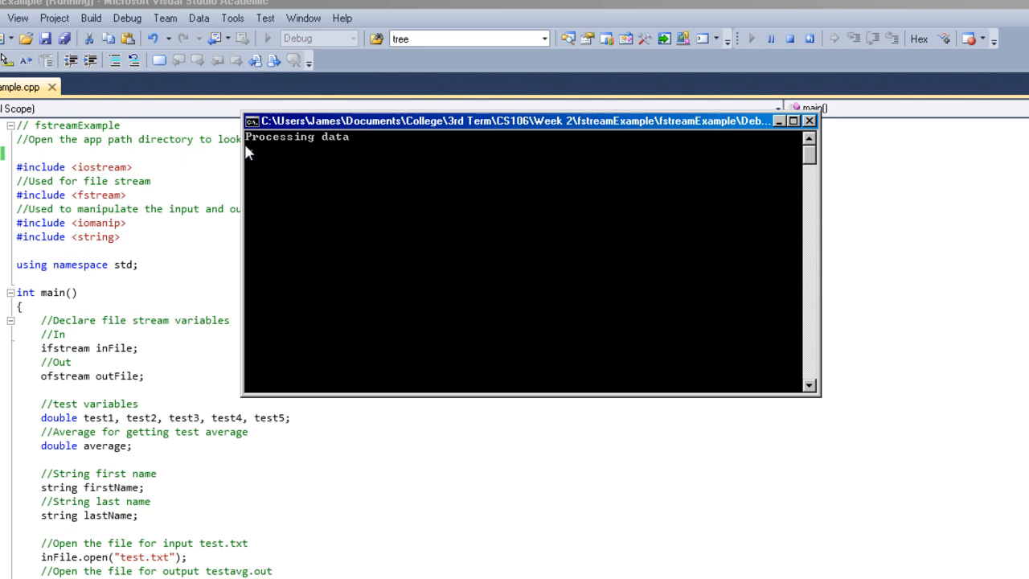
{"action": "mouse_move", "coordinate": [379, 159]}
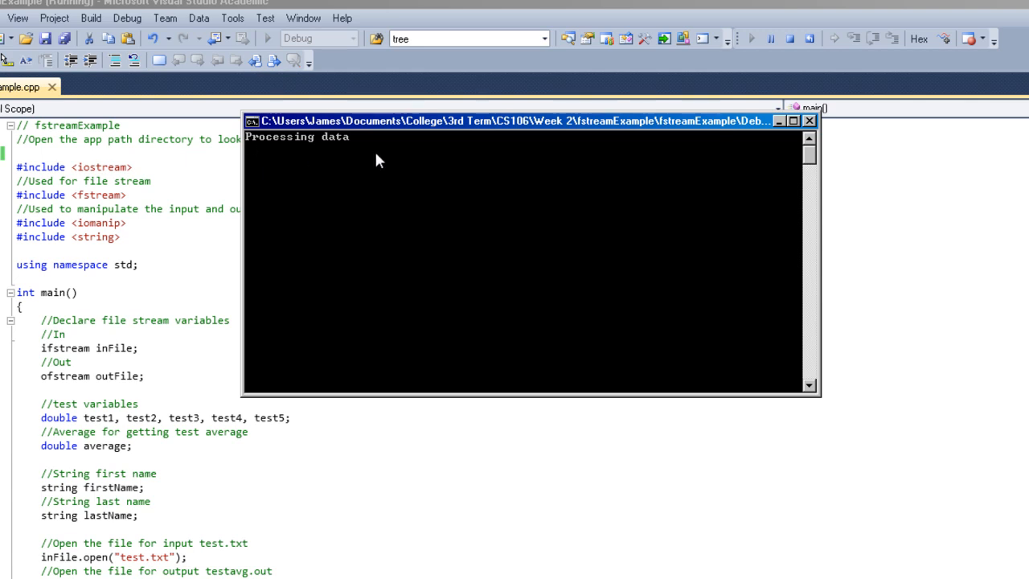
{"action": "mouse_move", "coordinate": [343, 153]}
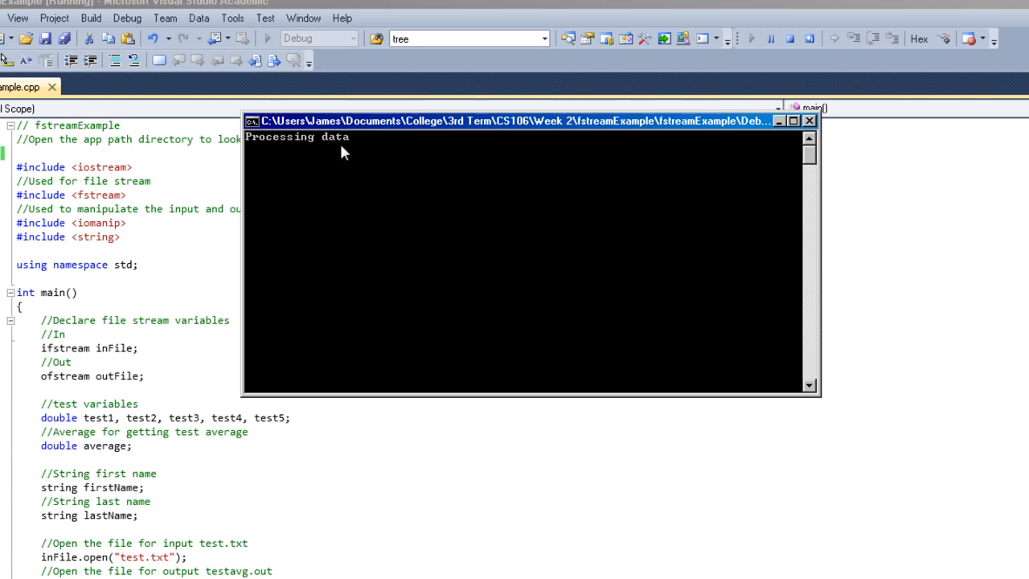
{"action": "mouse_move", "coordinate": [808, 121]}
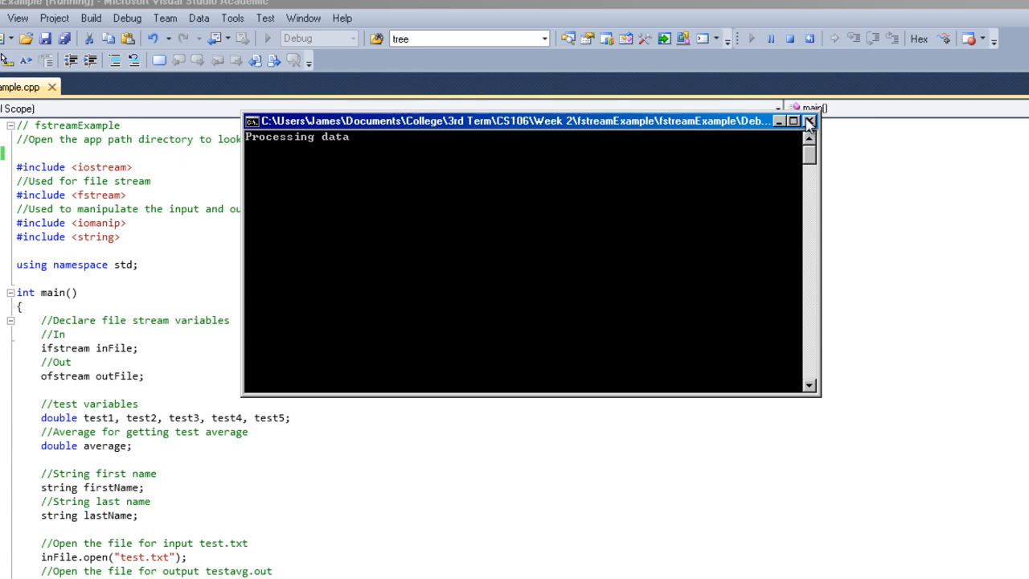
{"action": "mouse_move", "coordinate": [808, 121]}
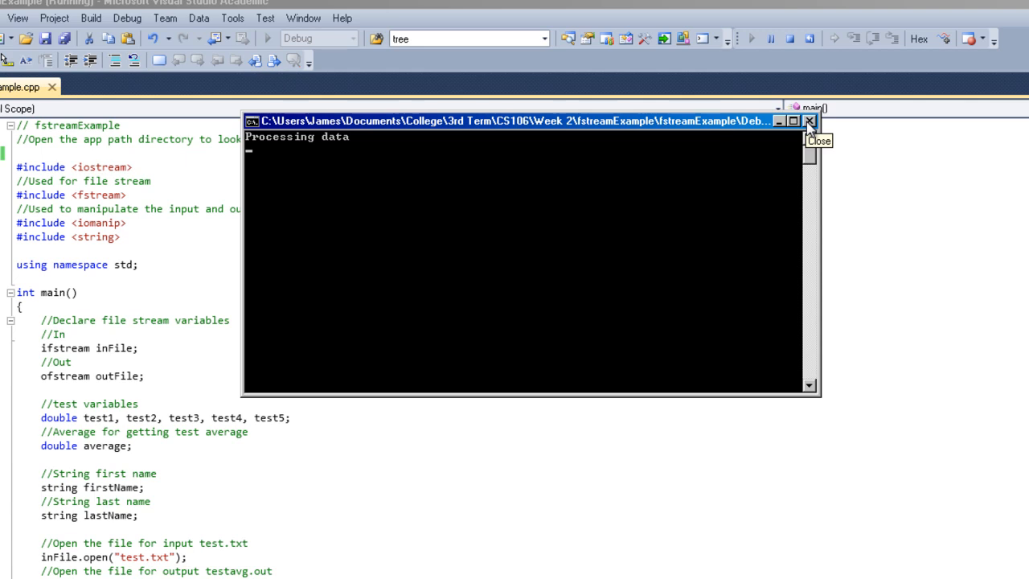
{"action": "left_click", "coordinate": [809, 120]}
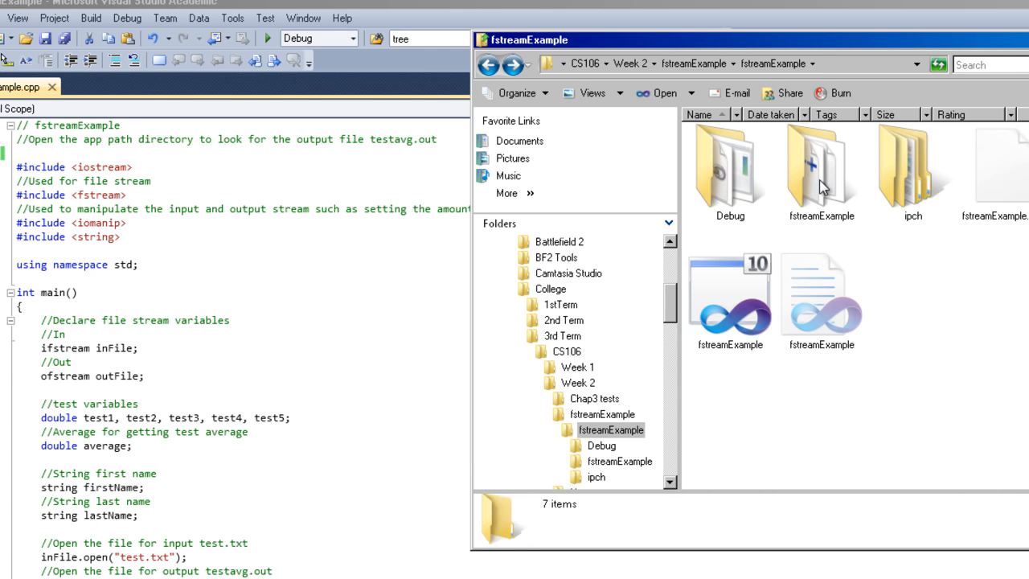
Open testavg.out from the inner fstreamExample folder in Notepad++ to view the 75.55 average
{"action": "double_click", "coordinate": [820, 169]}
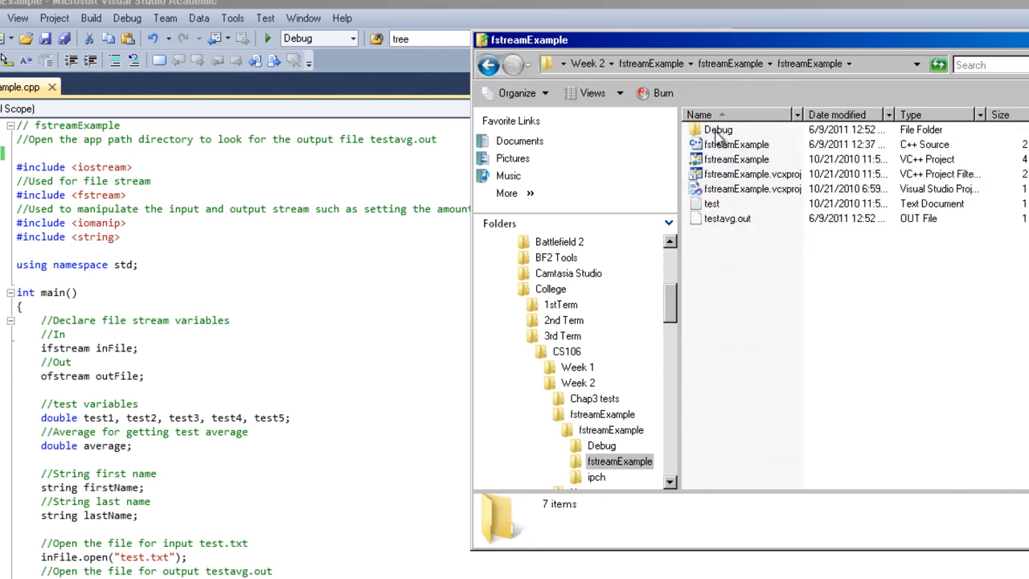
{"action": "right_click", "coordinate": [726, 218]}
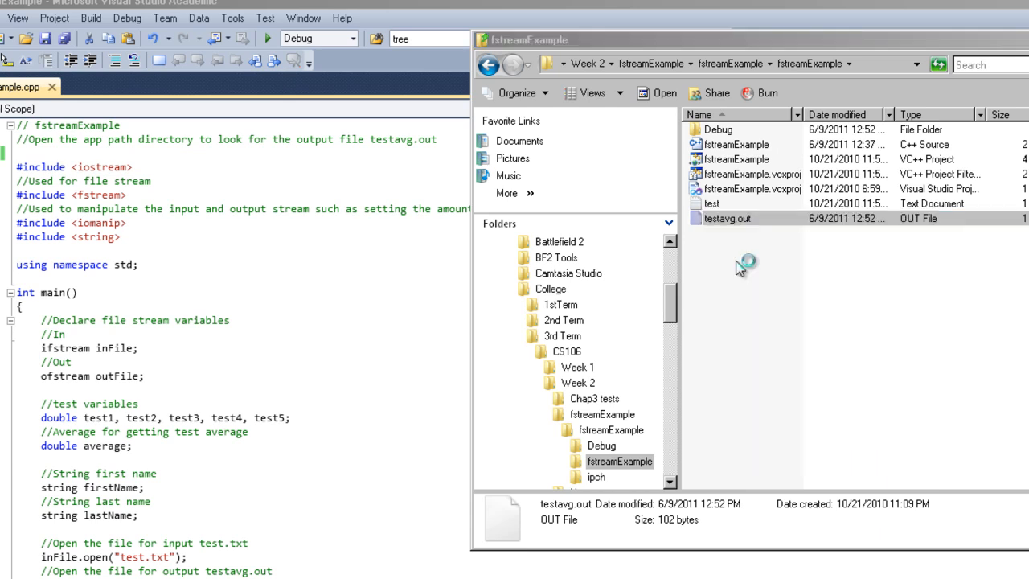
{"action": "double_click", "coordinate": [726, 218]}
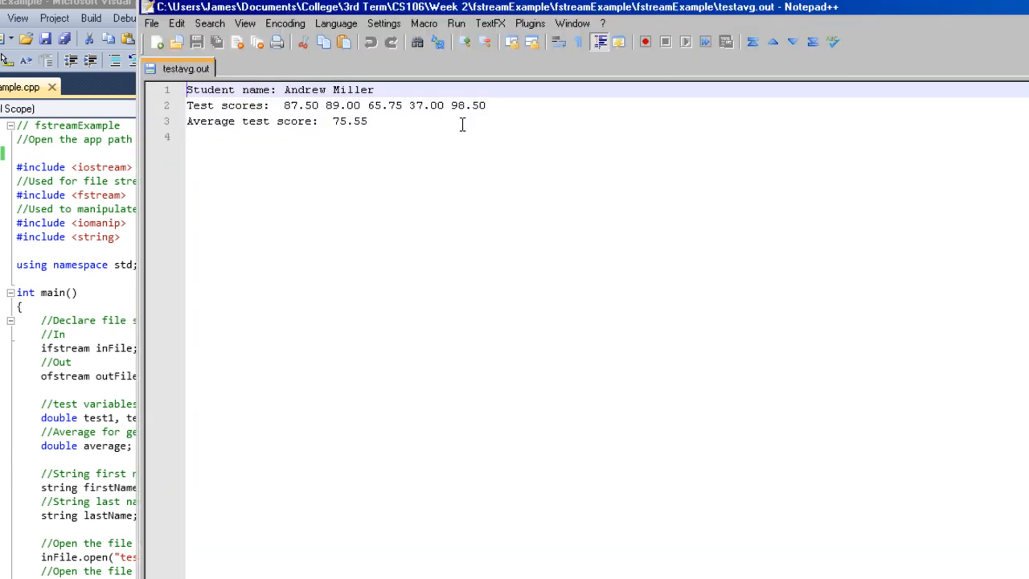